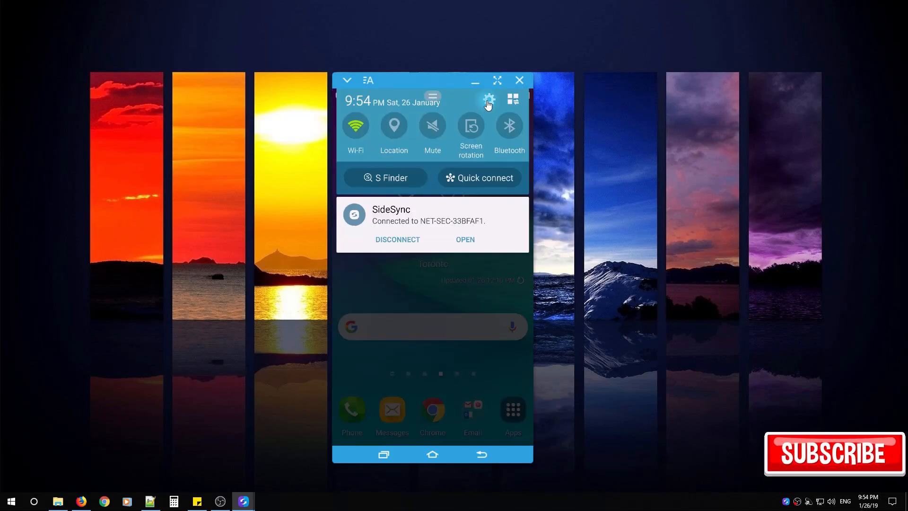
- Open the phone's Settings from the notification shade gear and go to Security
click(489, 99)
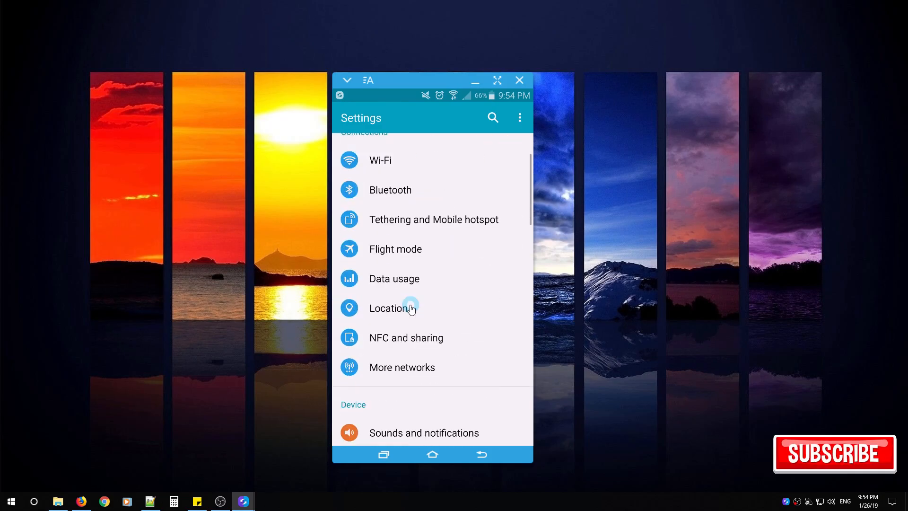
scroll(down, 3)
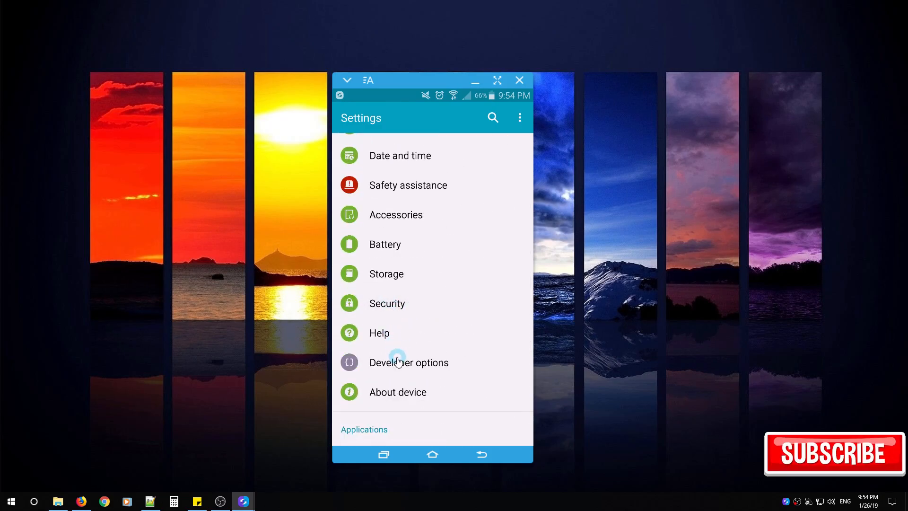
click(387, 303)
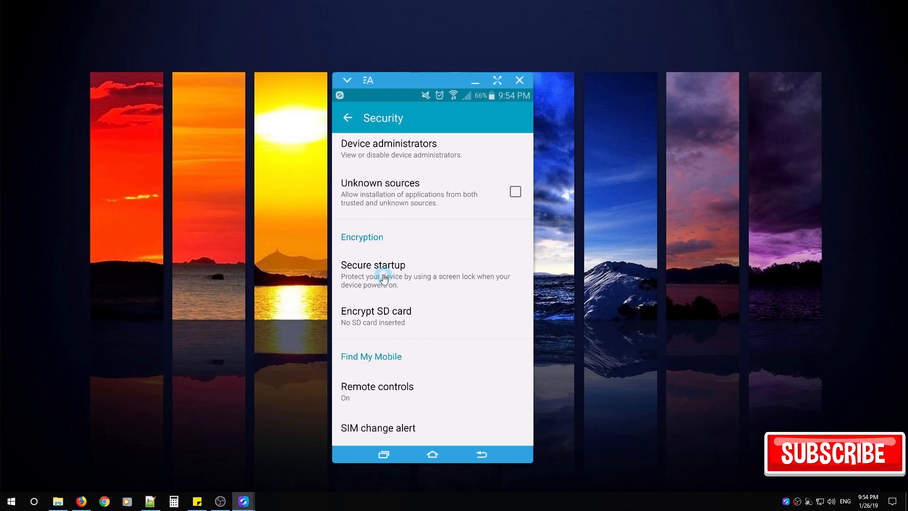
- Set Secure startup to require a password when the device powers on
click(382, 274)
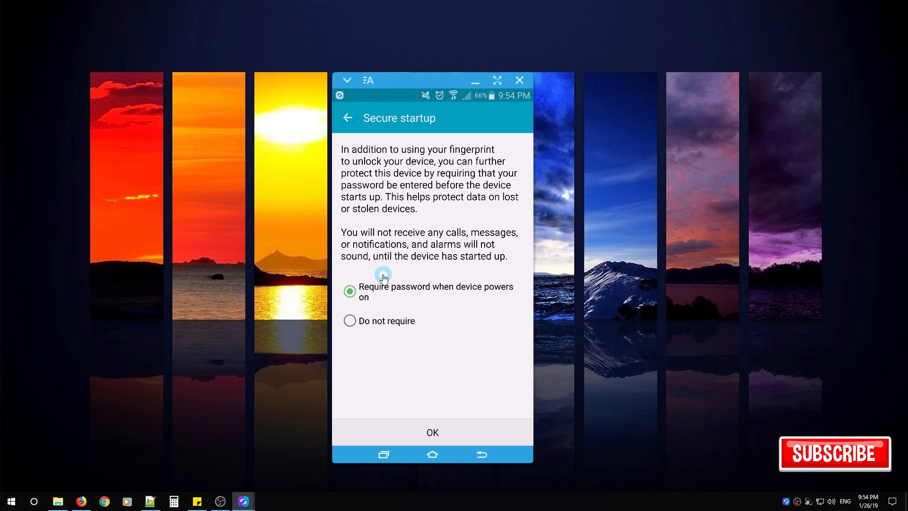
mouse_move(415, 274)
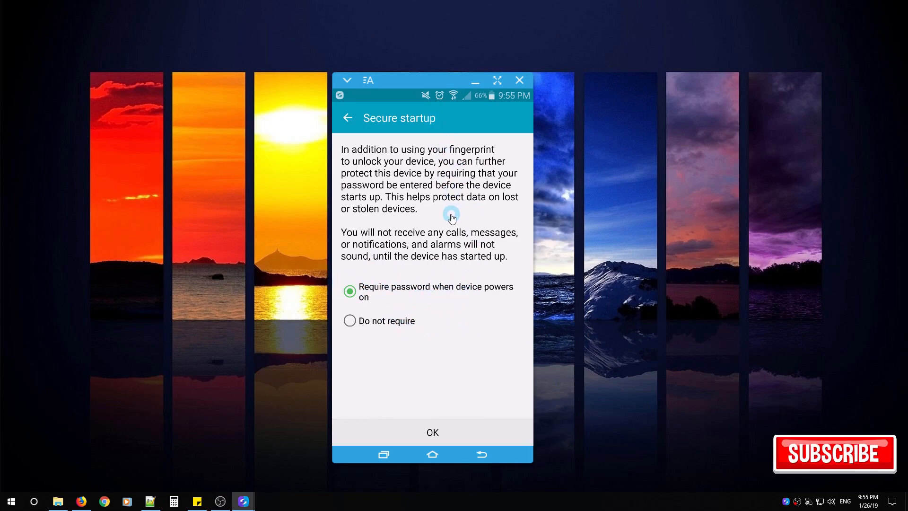
mouse_move(453, 394)
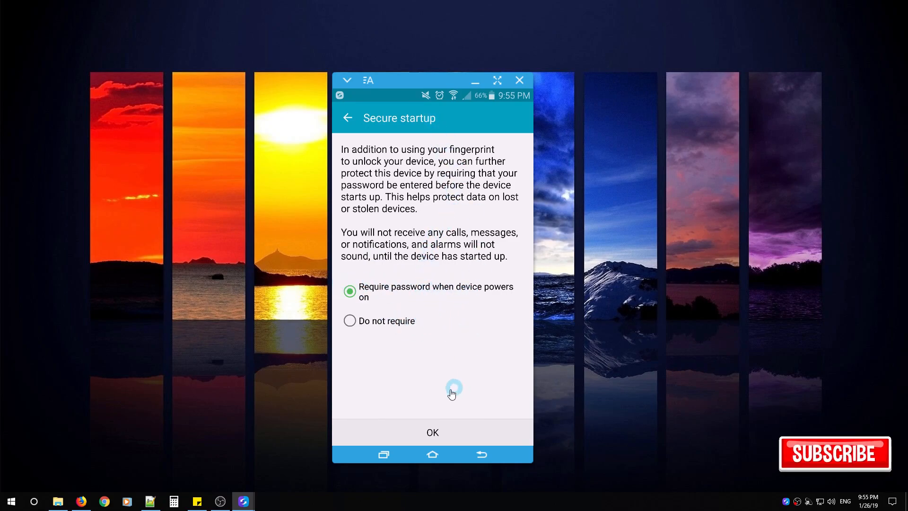
click(432, 432)
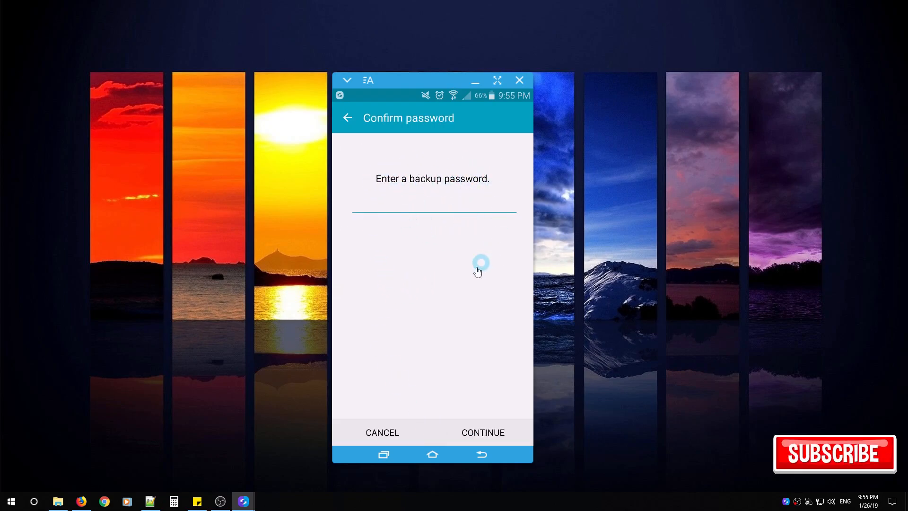
mouse_move(406, 234)
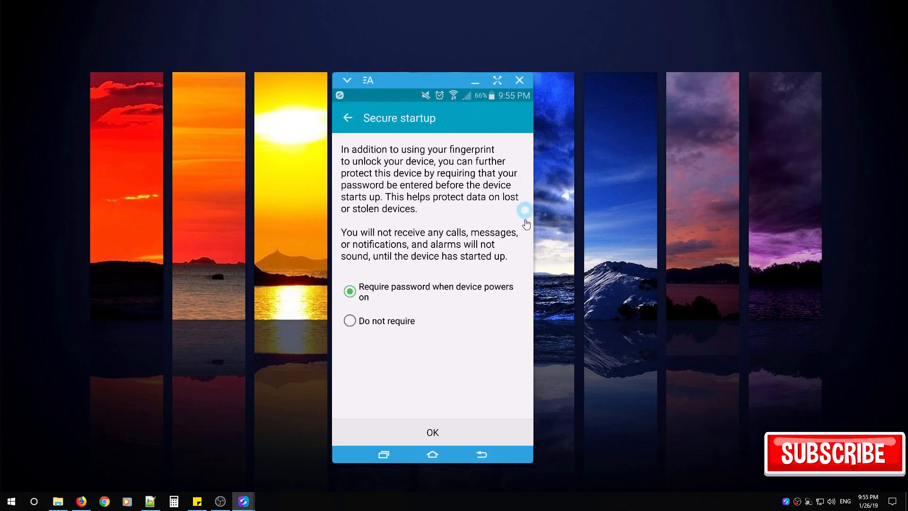
mouse_move(466, 221)
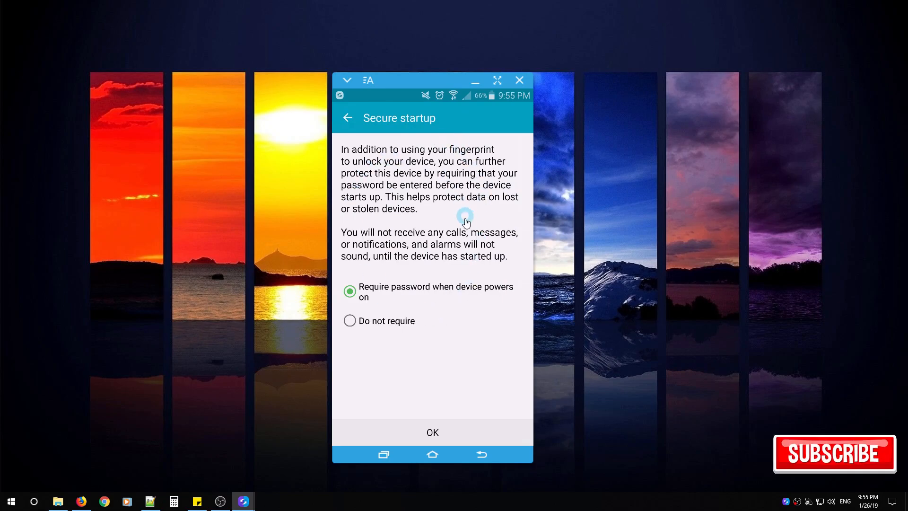
mouse_move(415, 271)
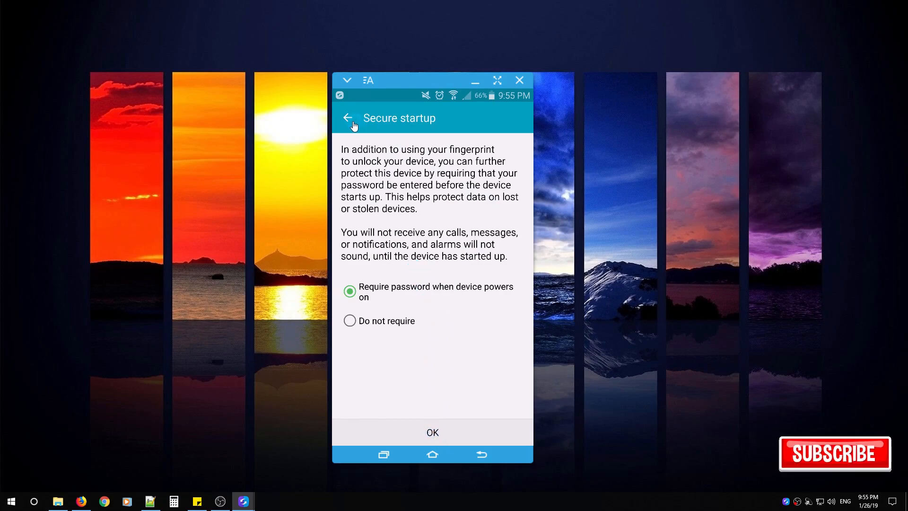
- Confirm Encrypt SD card reports no SD card inserted, then return to main Settings
click(348, 118)
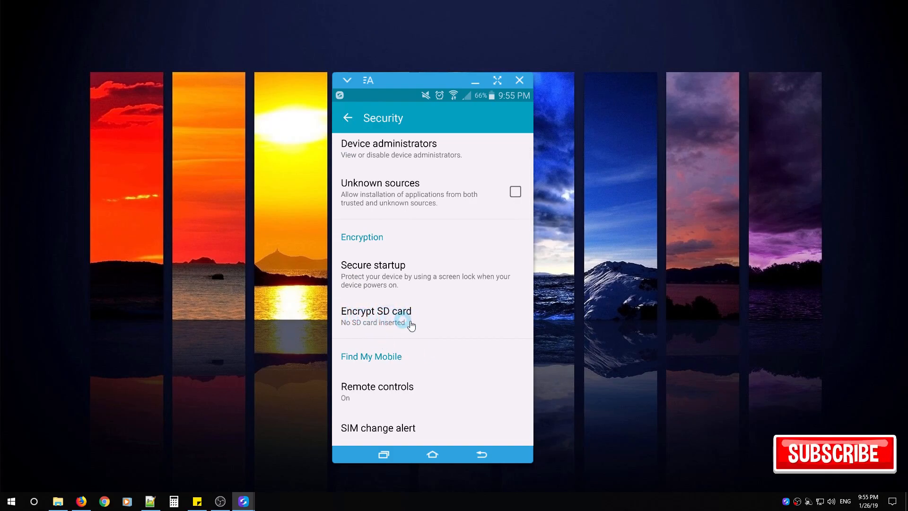
click(376, 312)
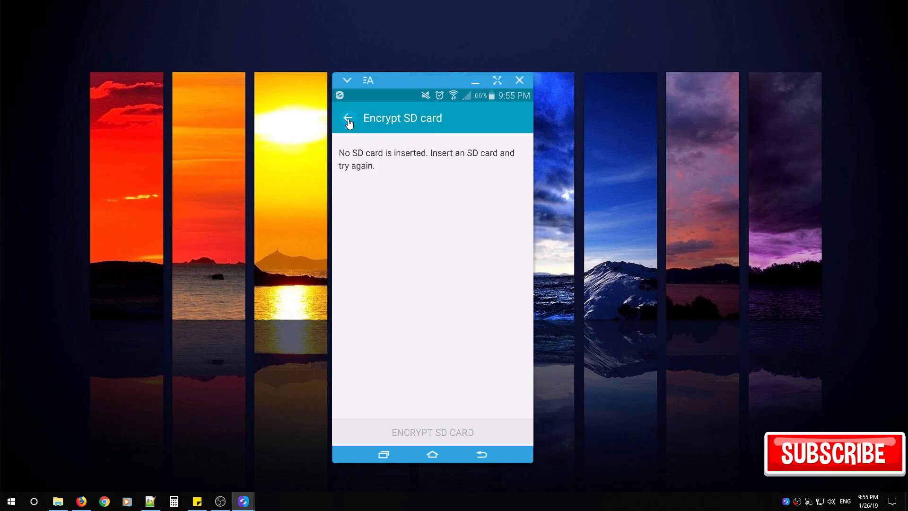
click(348, 118)
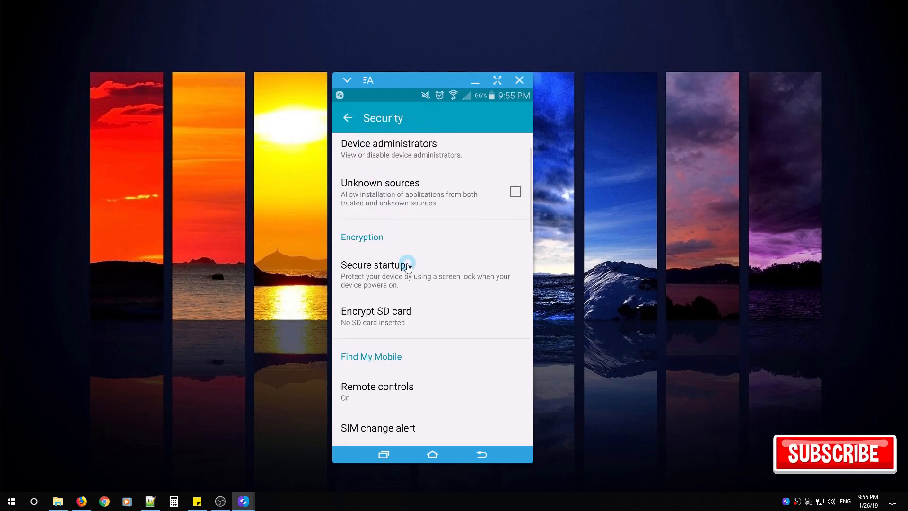
click(347, 118)
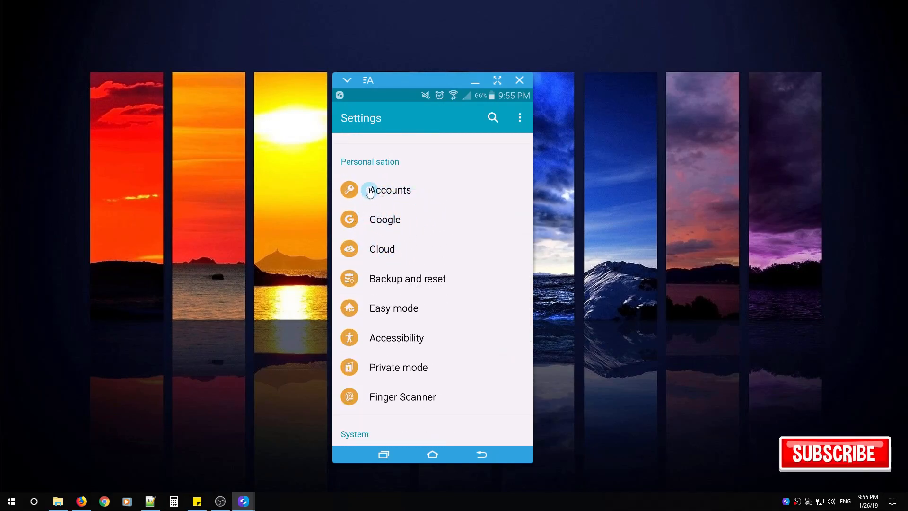
- In Google > Ads, toggle 'Opt out of Ads Personalization' off and back on
click(385, 220)
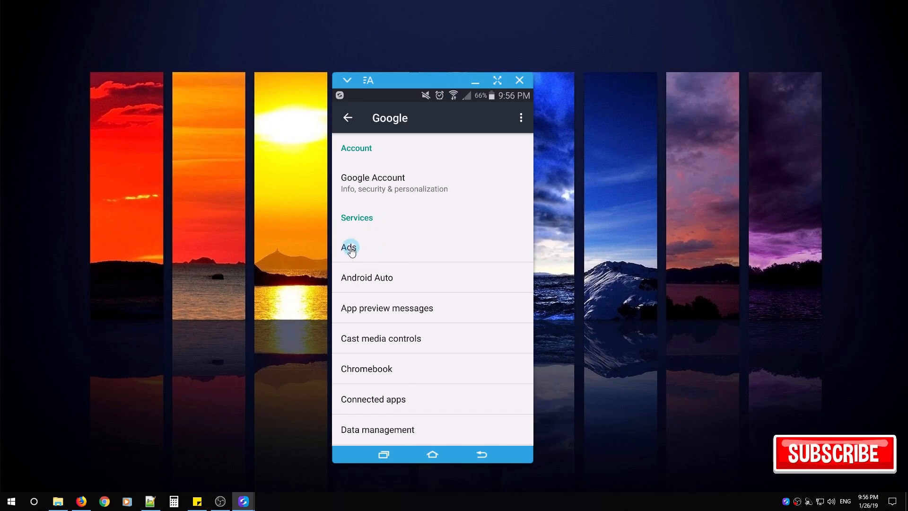
click(349, 247)
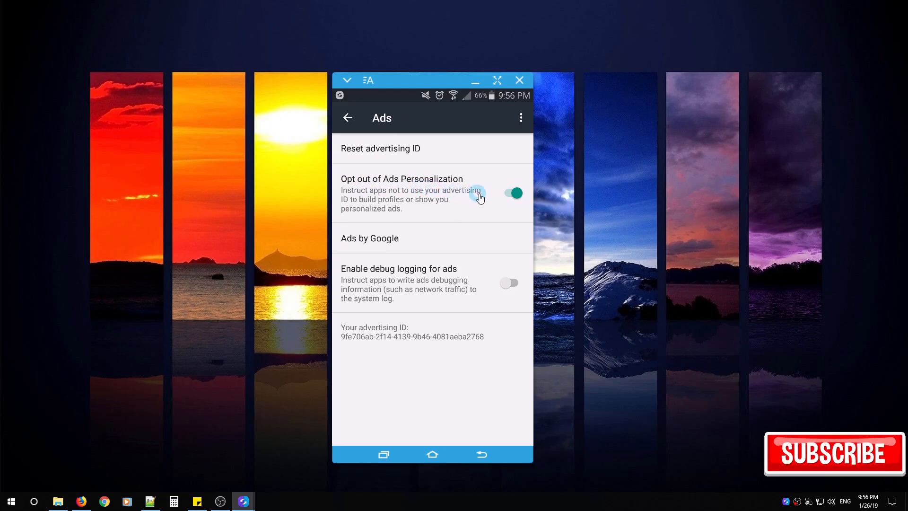
click(513, 192)
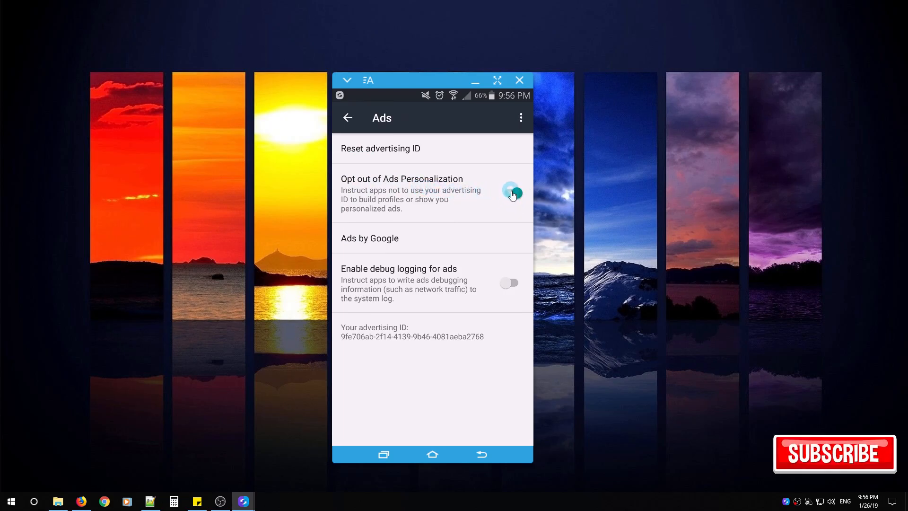
click(513, 193)
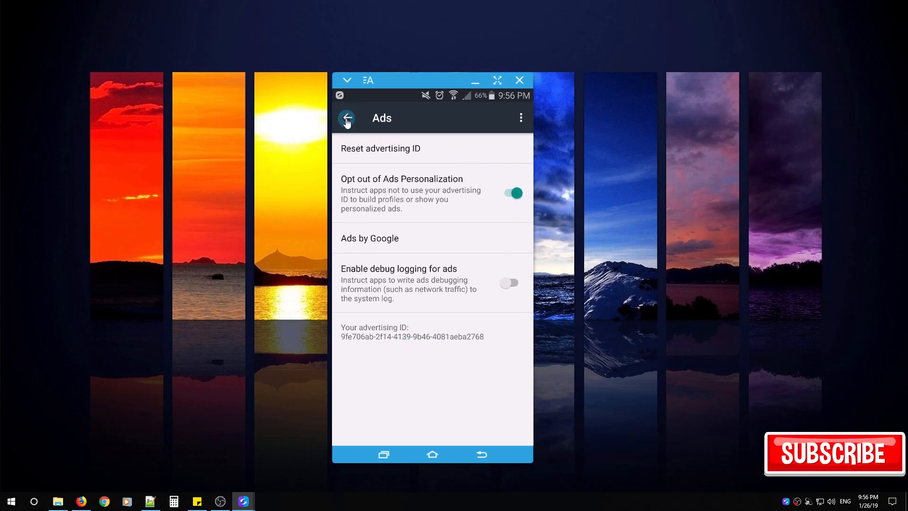
click(347, 119)
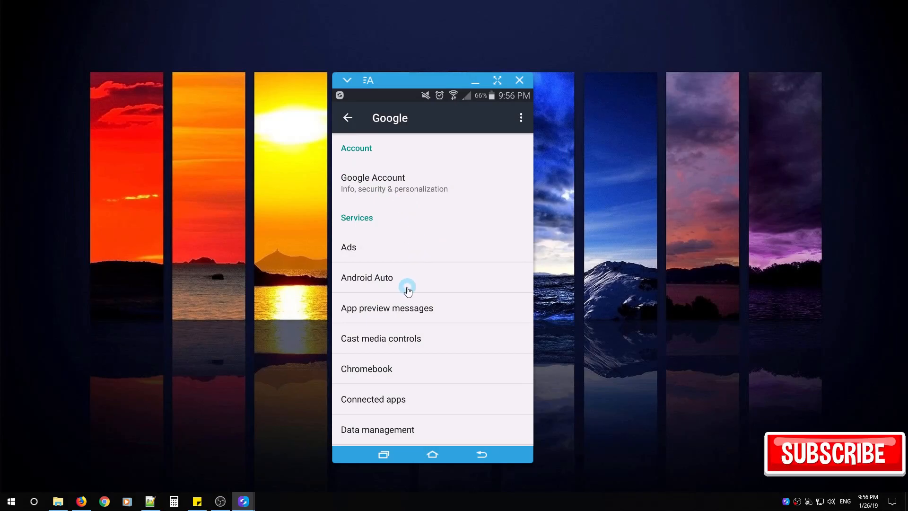
- Check Google > Security > Find My Device shows On, then return to Settings
scroll(down, 3)
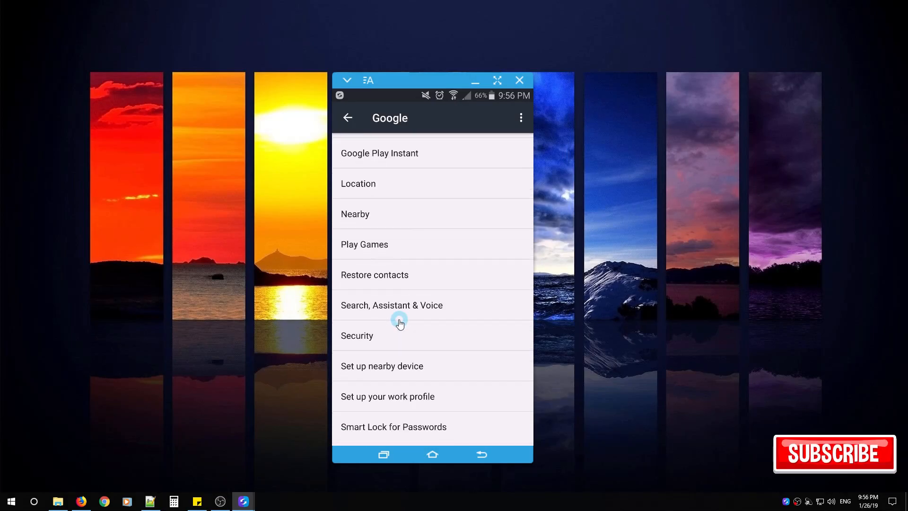
click(357, 335)
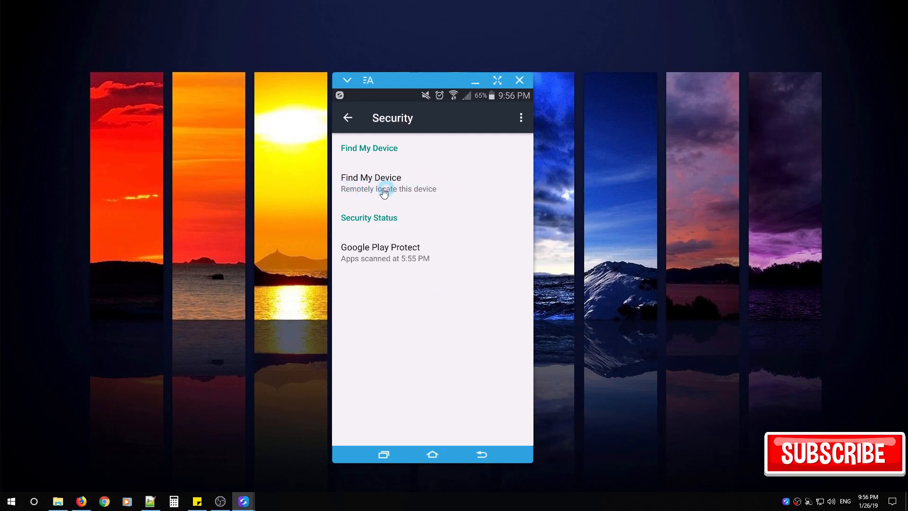
click(384, 189)
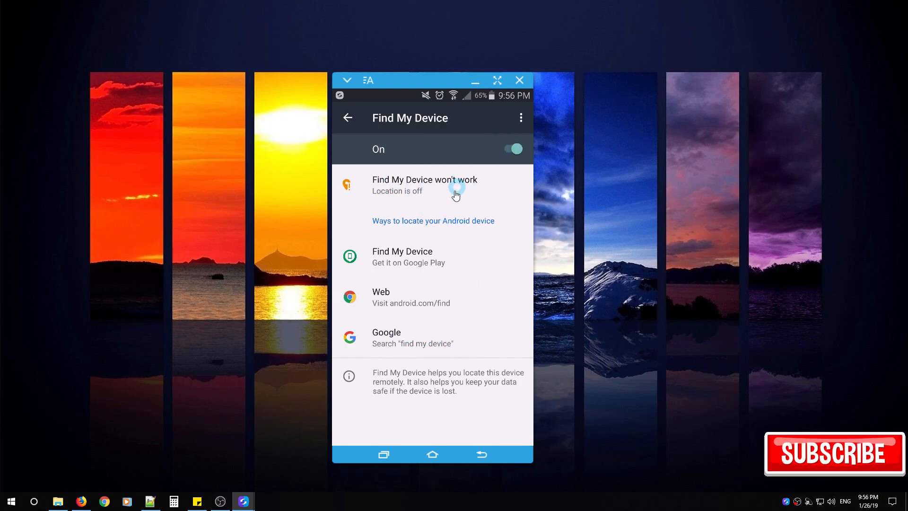
mouse_move(381, 322)
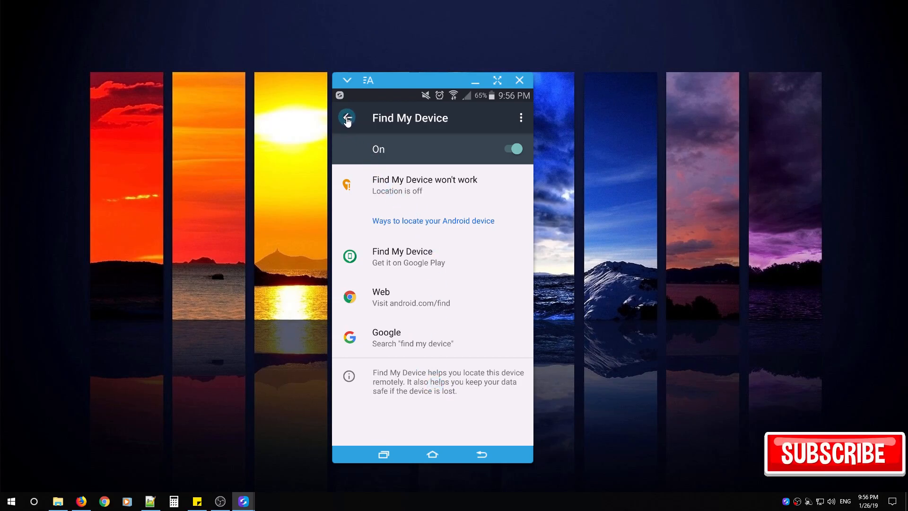
click(347, 119)
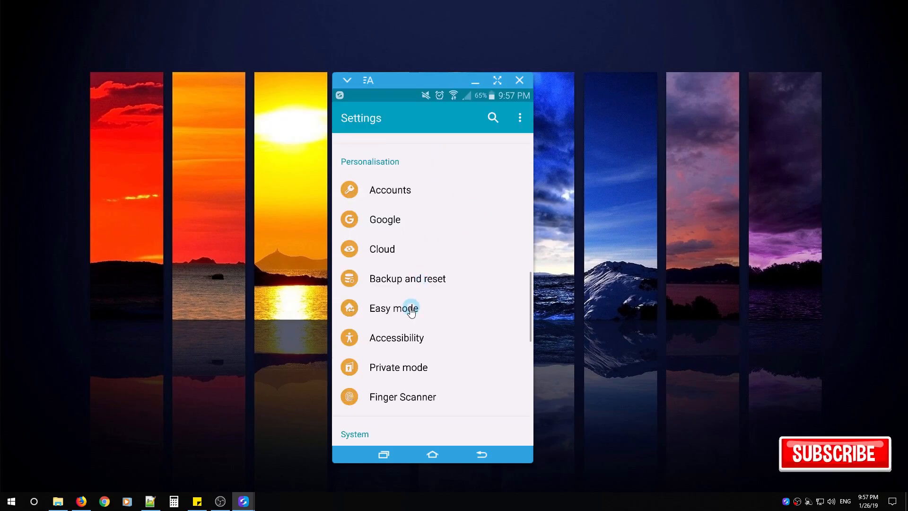
- Reopen Security and scroll to Find My Mobile's Remote controls and Reactivation lock
scroll(down, 3)
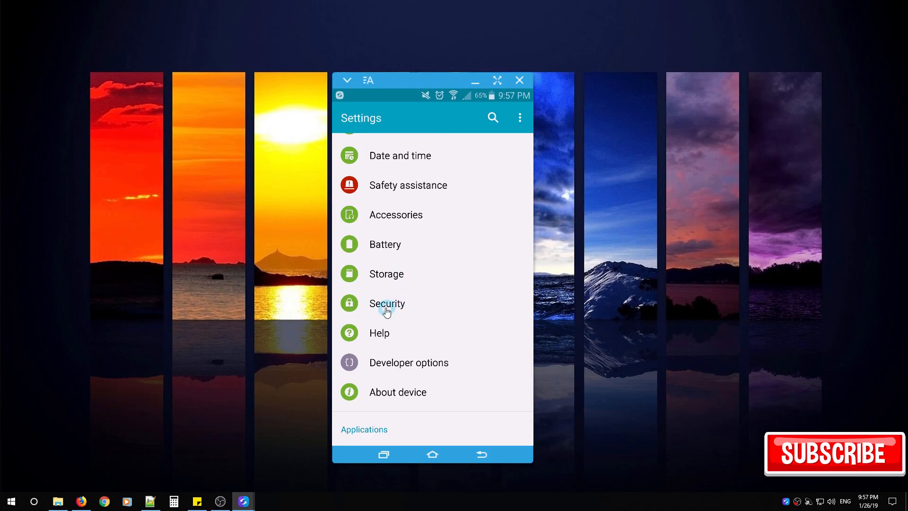
click(387, 309)
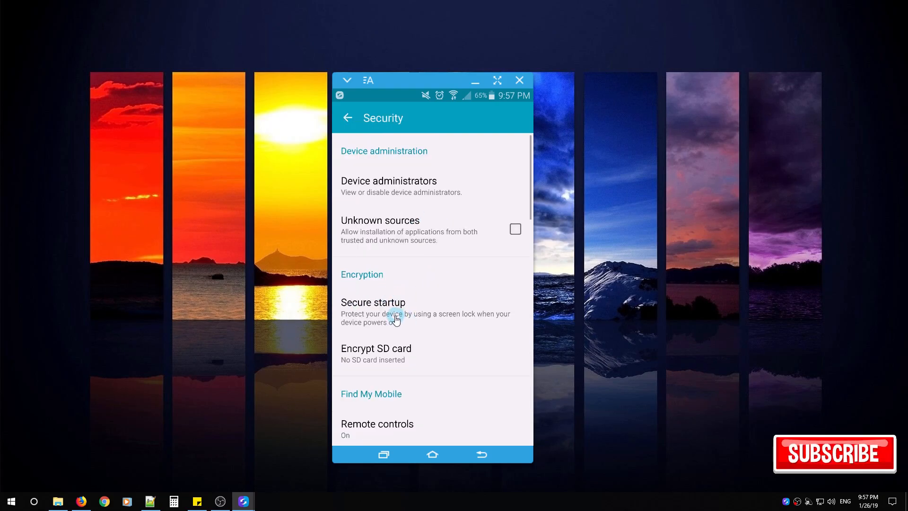
scroll(down, 3)
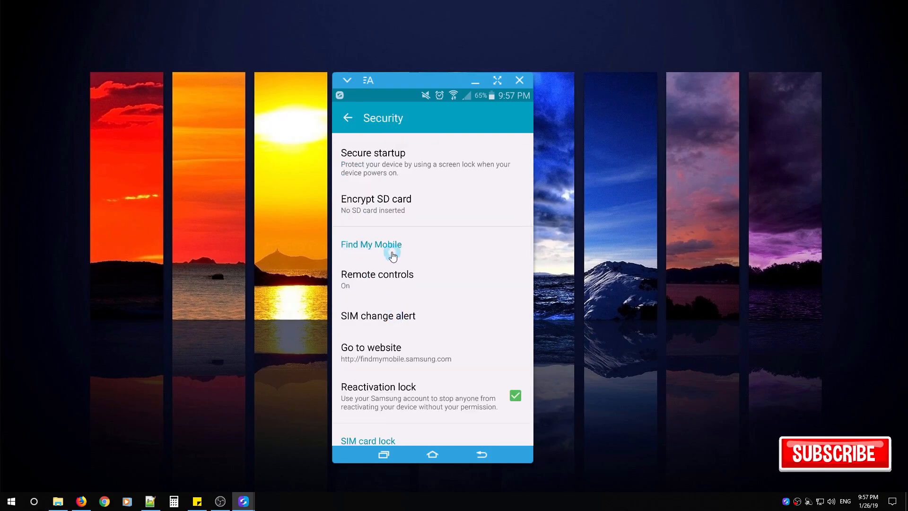
mouse_move(400, 284)
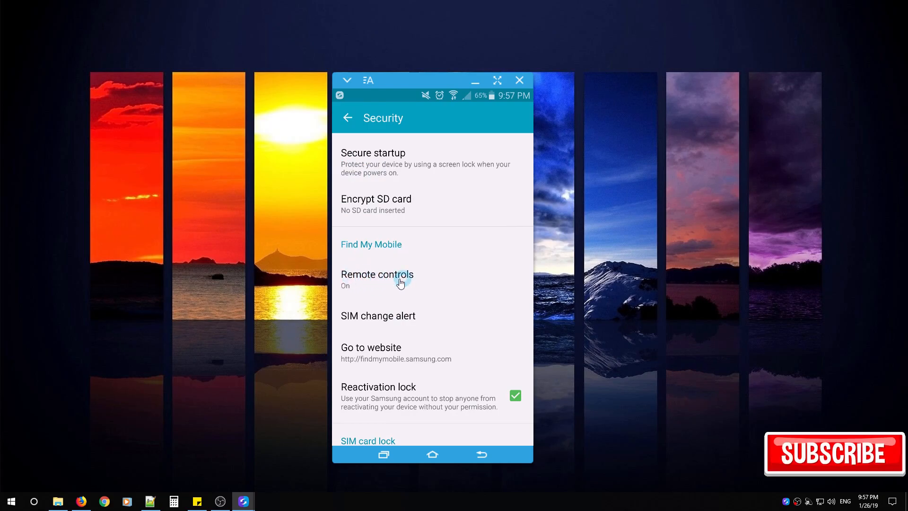
scroll(down, 3)
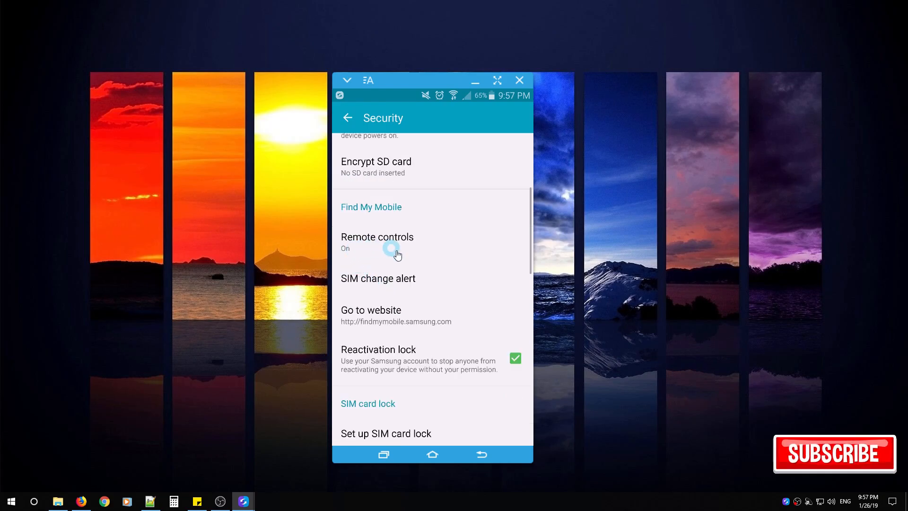
mouse_move(423, 361)
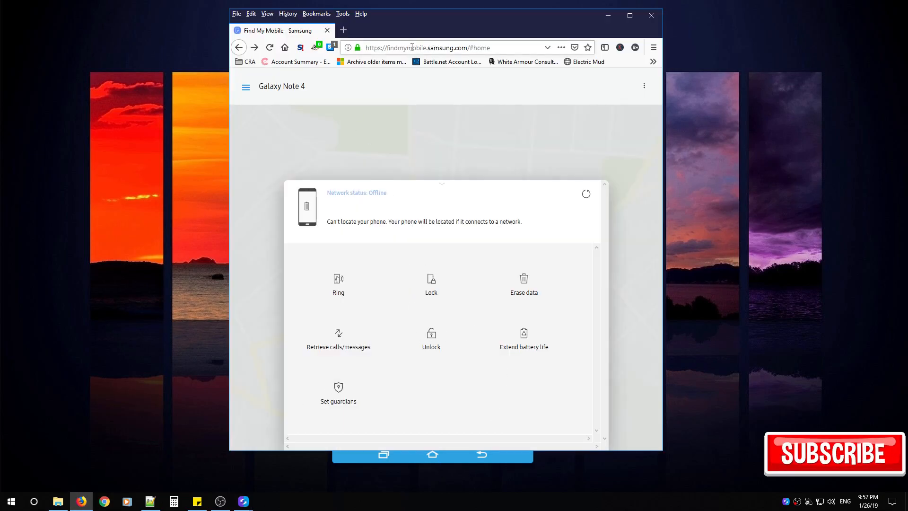
mouse_move(332, 289)
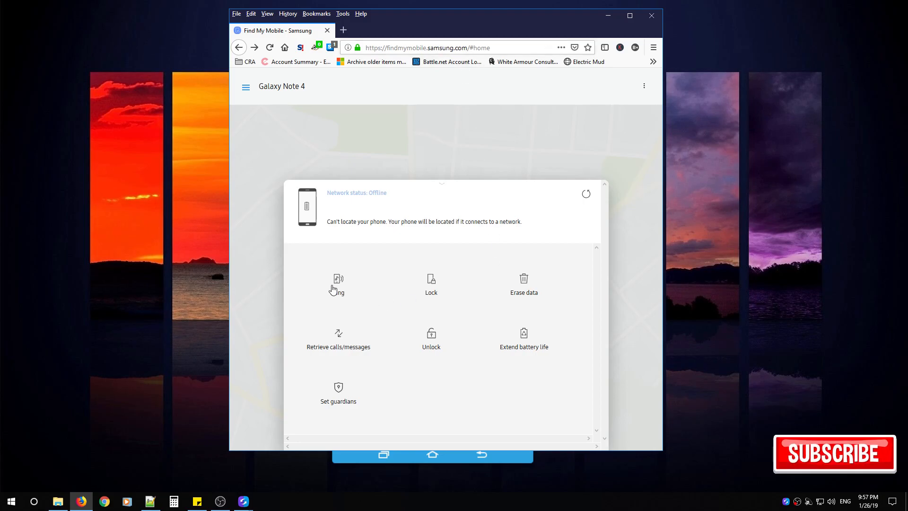
mouse_move(522, 335)
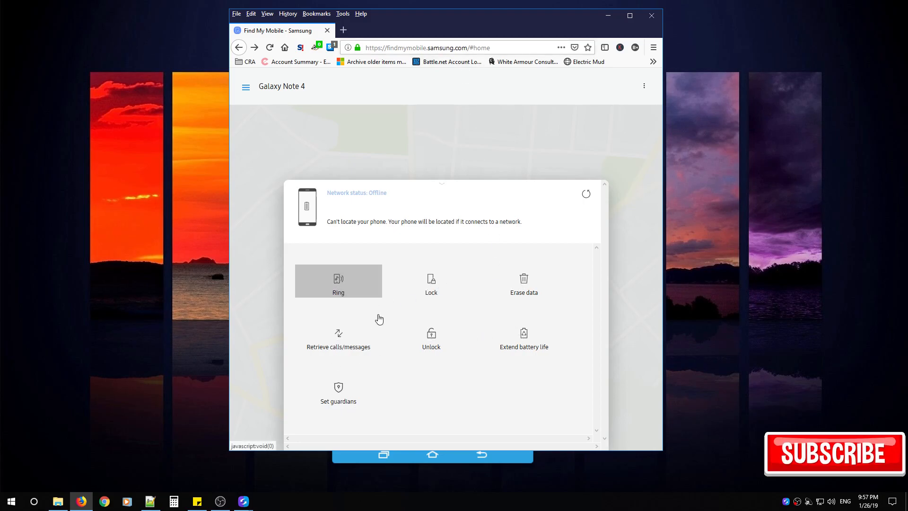
click(338, 281)
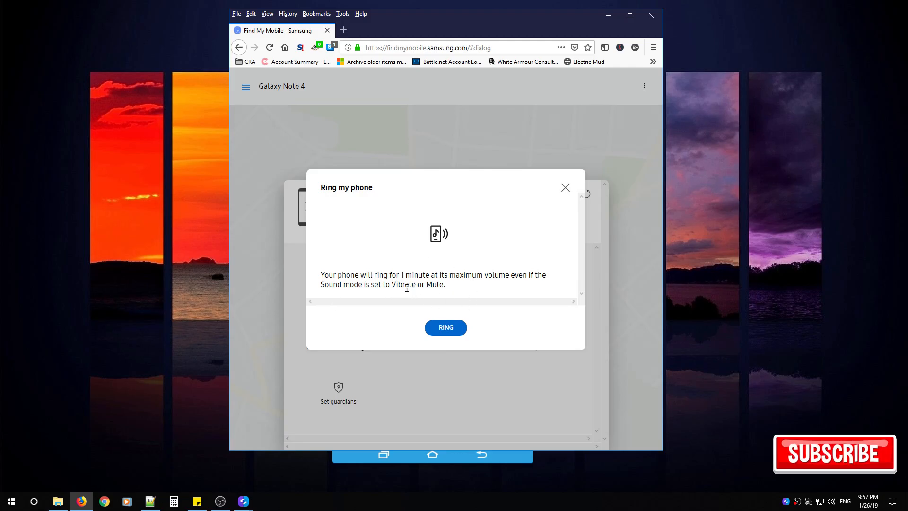
mouse_move(416, 322)
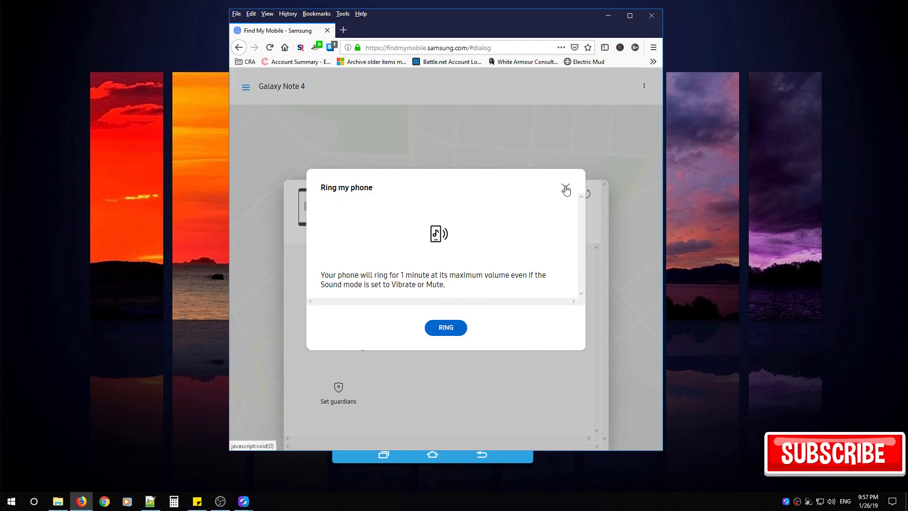
click(566, 188)
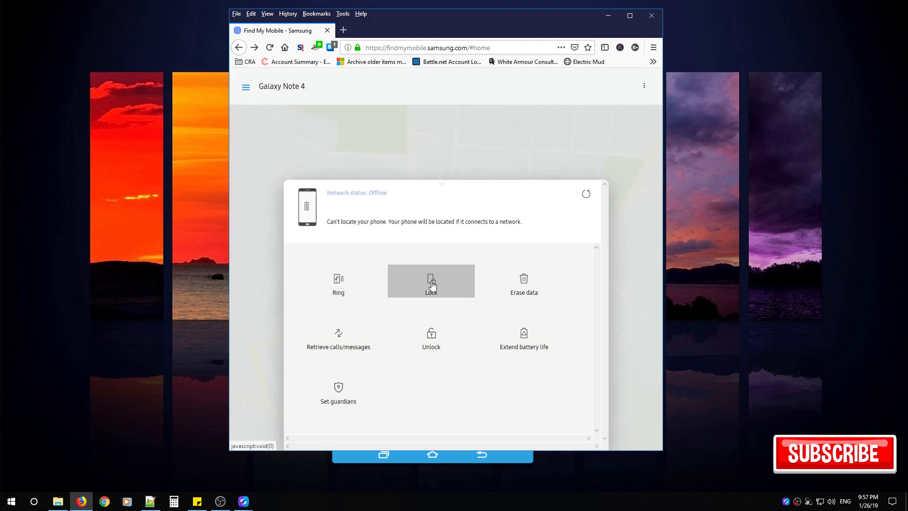
click(431, 281)
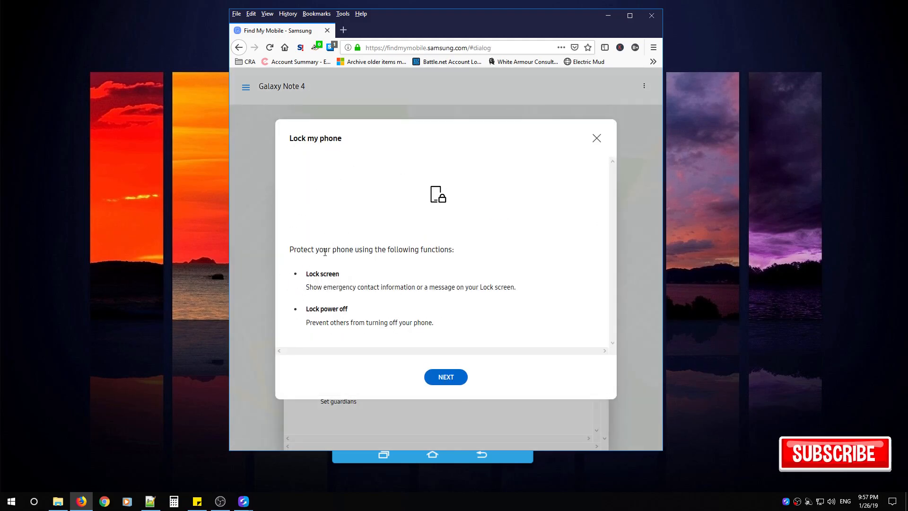
click(597, 137)
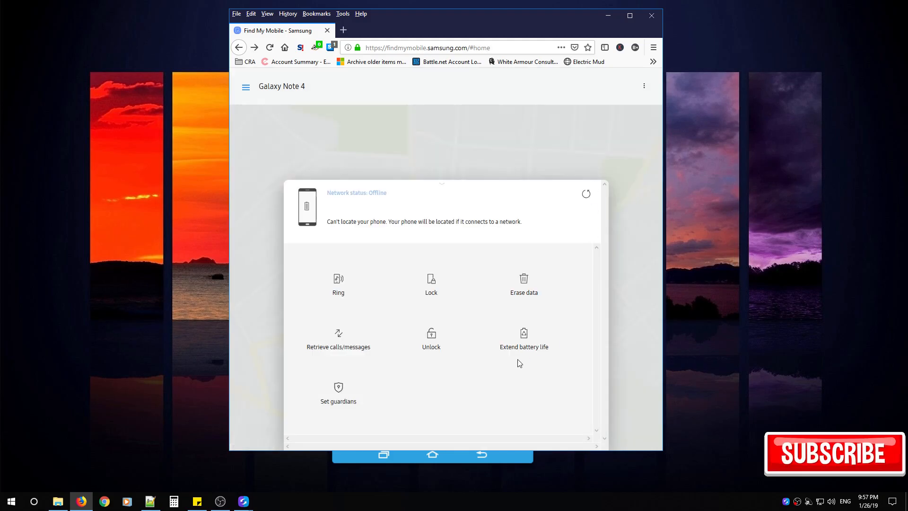
click(524, 278)
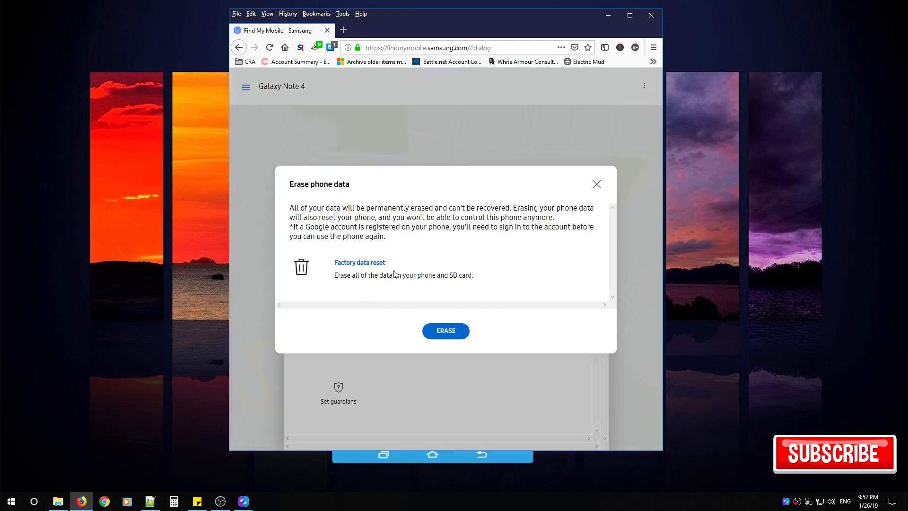
click(597, 184)
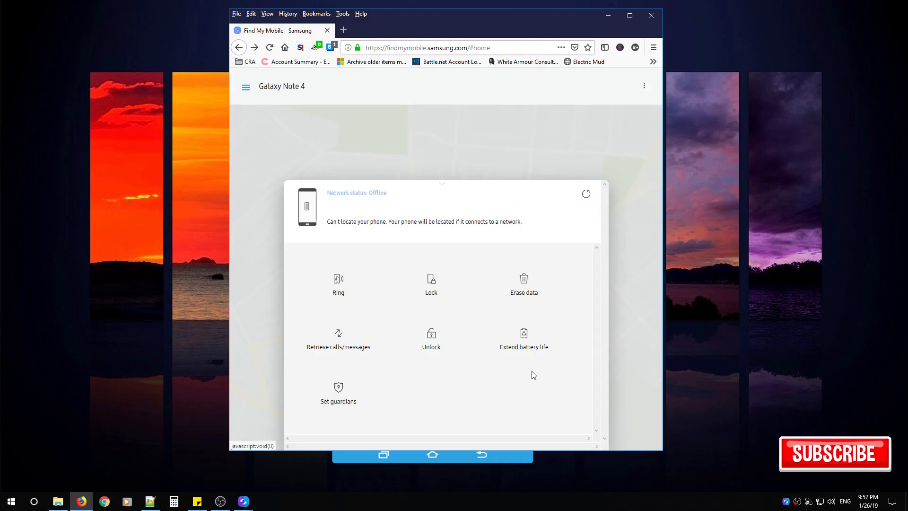
click(524, 335)
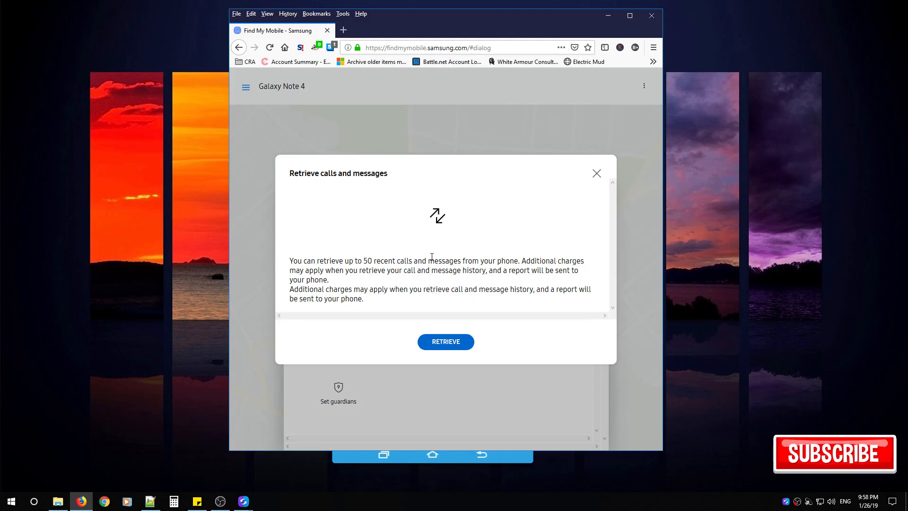
mouse_move(453, 286)
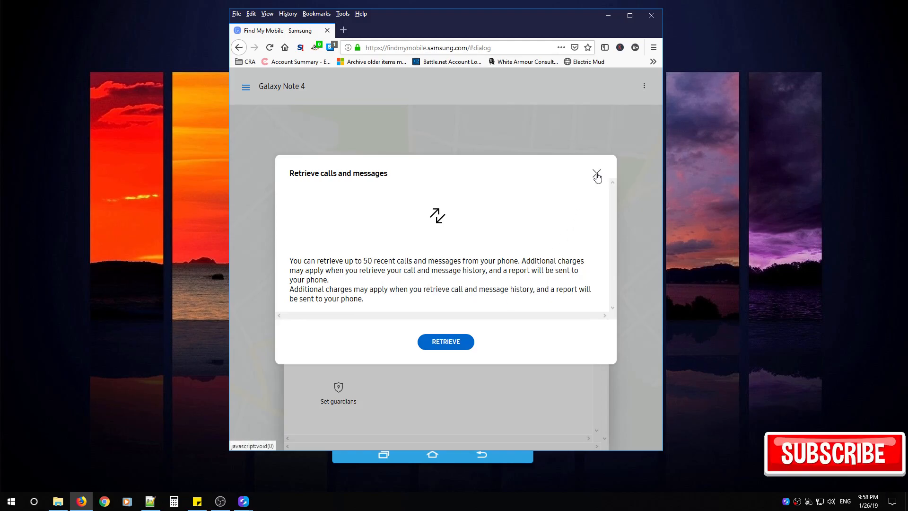
click(597, 173)
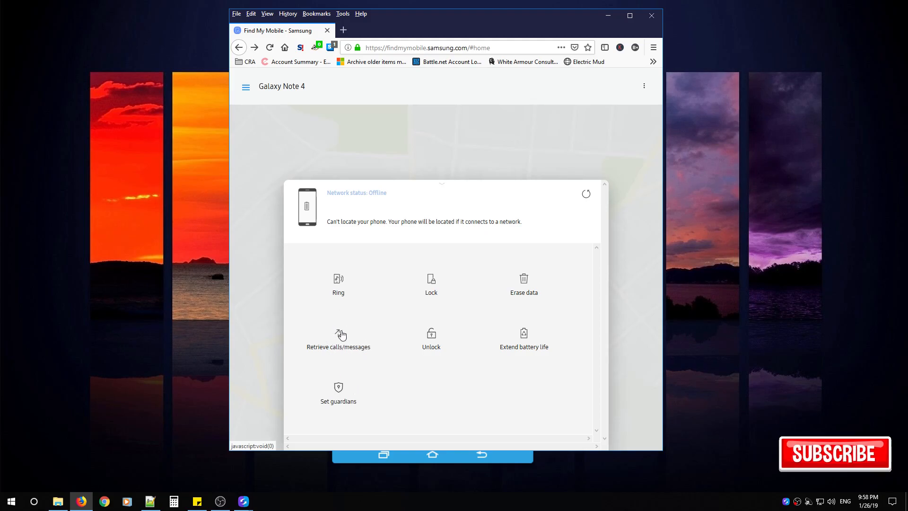
click(339, 390)
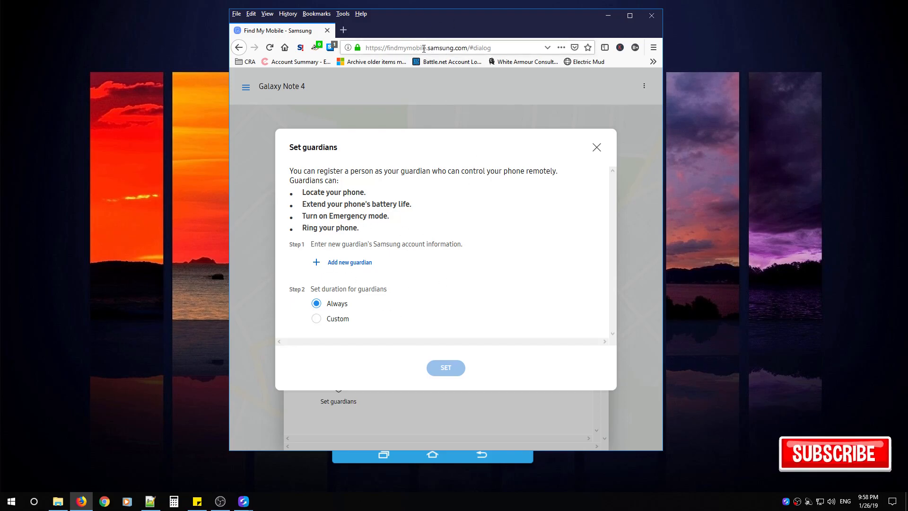
mouse_move(322, 199)
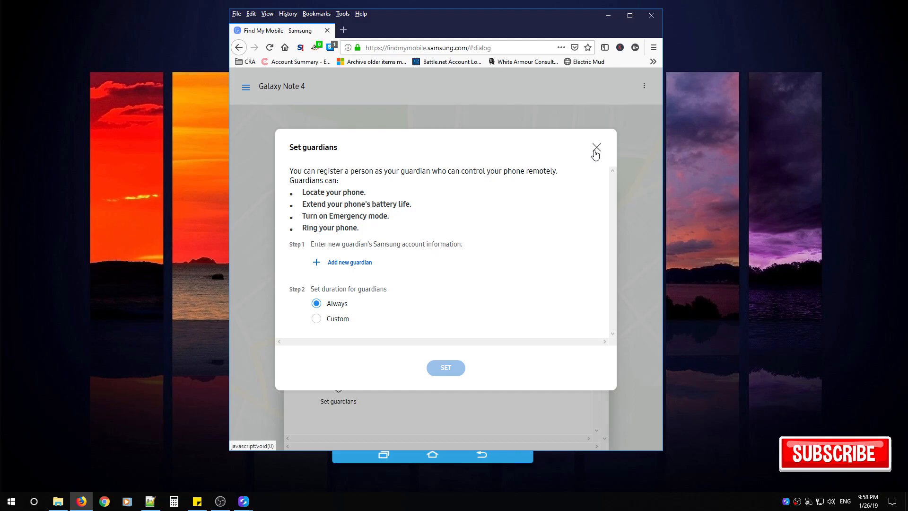
click(596, 147)
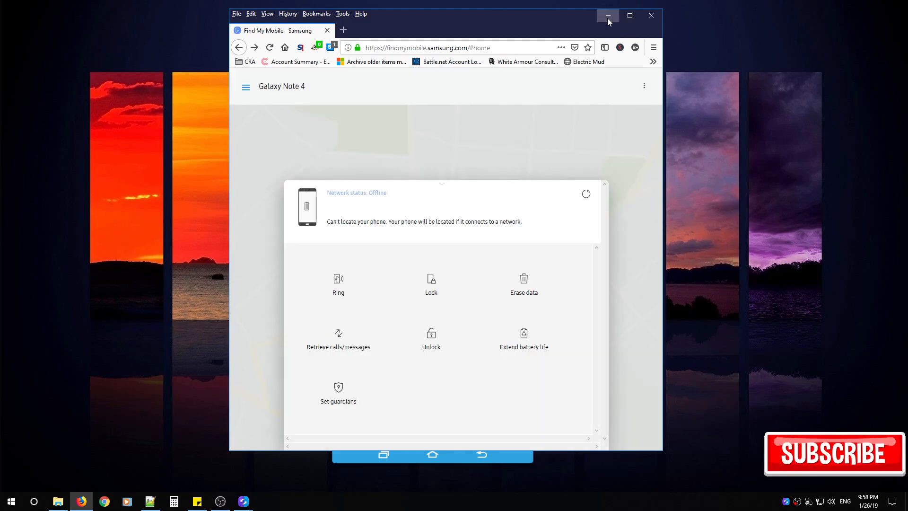
- Check Google > Security > Play Protect reports no harmful apps, then go back
click(608, 16)
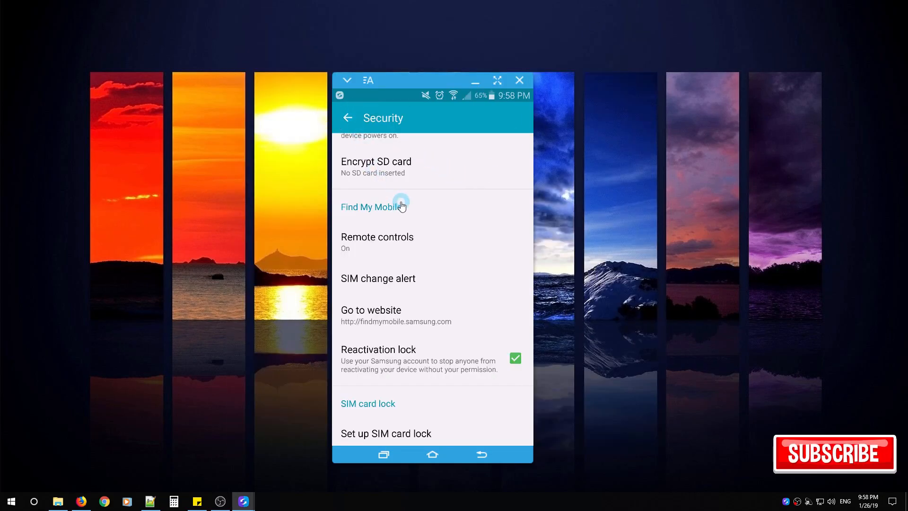
click(348, 117)
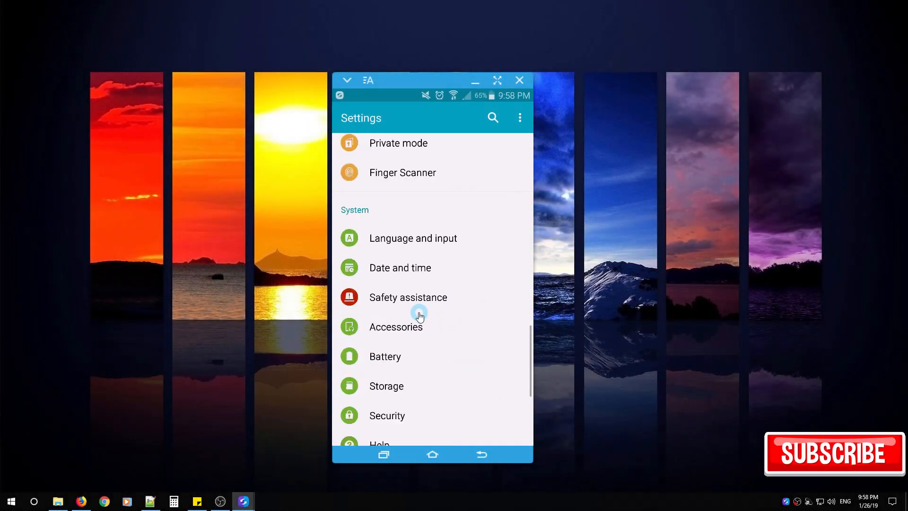
scroll(down, 3)
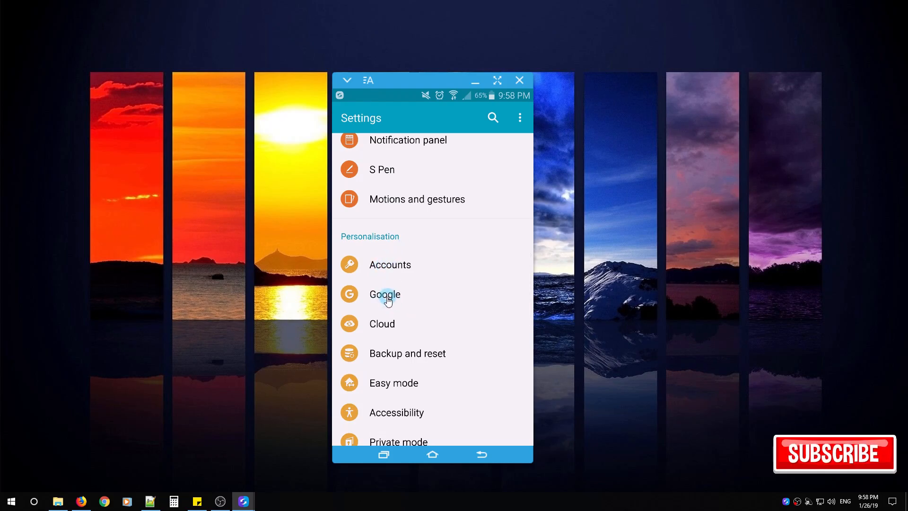
click(385, 295)
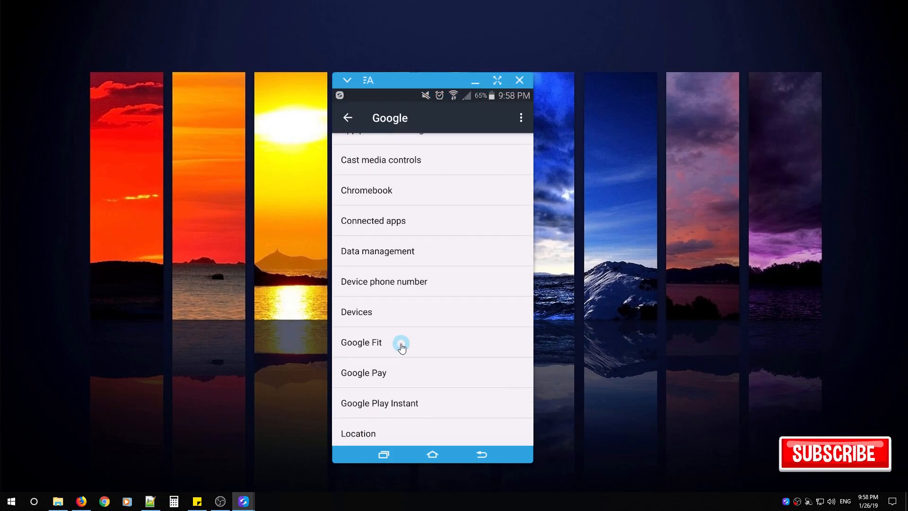
scroll(down, 3)
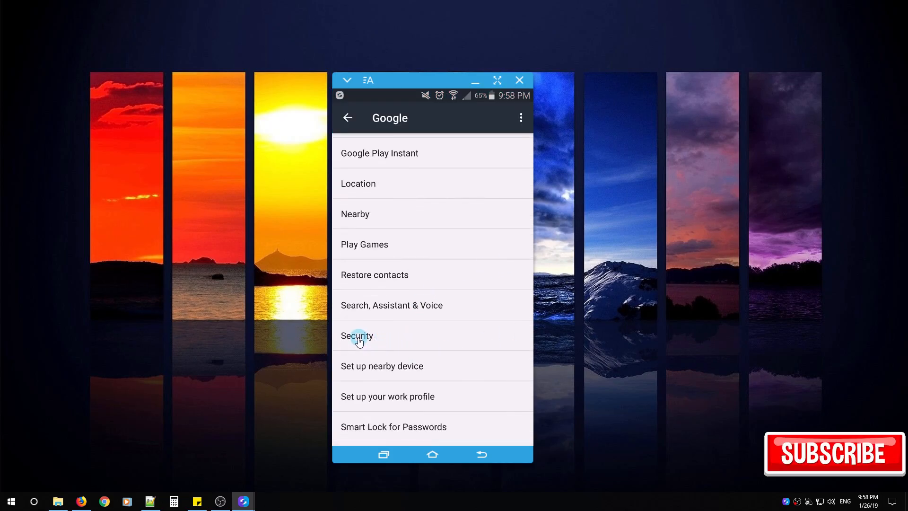
click(357, 336)
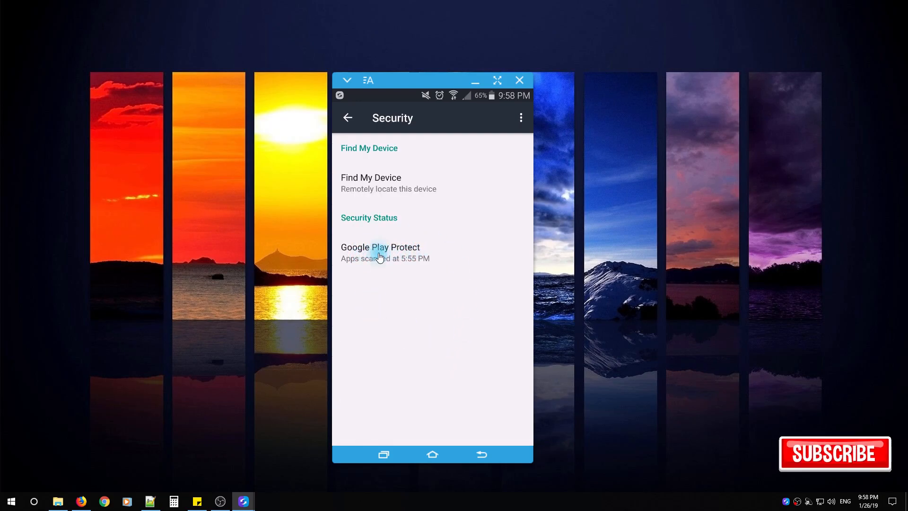
click(381, 251)
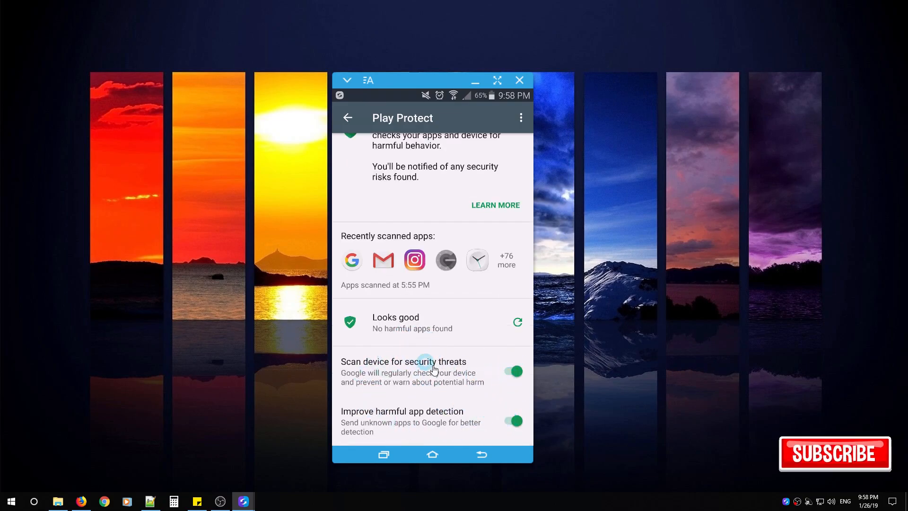
mouse_move(459, 282)
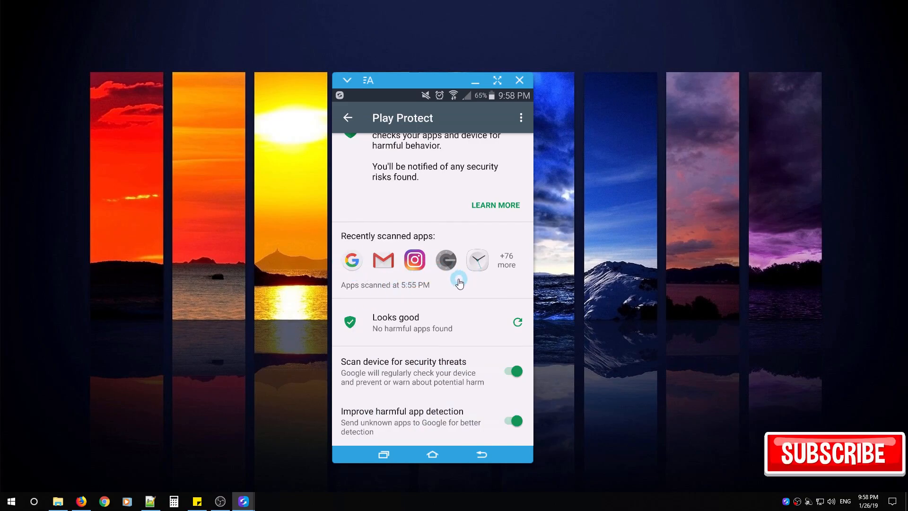
mouse_move(392, 249)
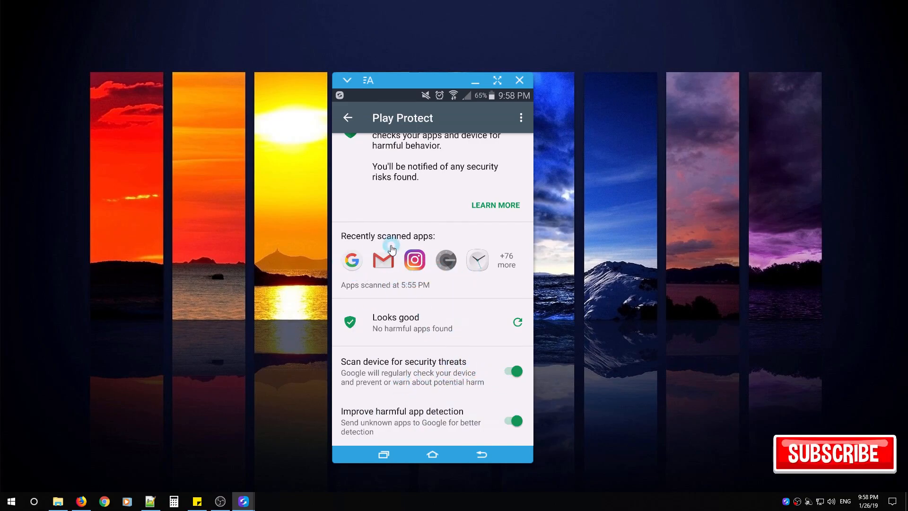
mouse_move(449, 389)
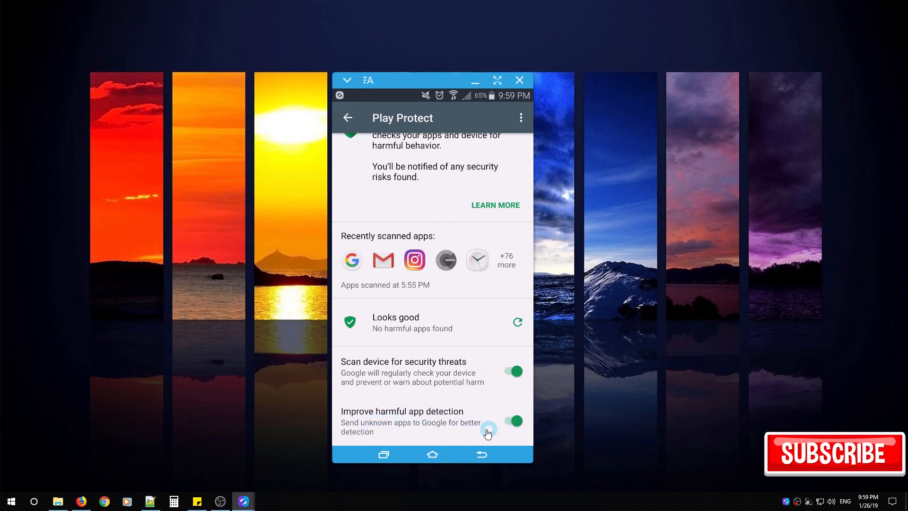
mouse_move(391, 434)
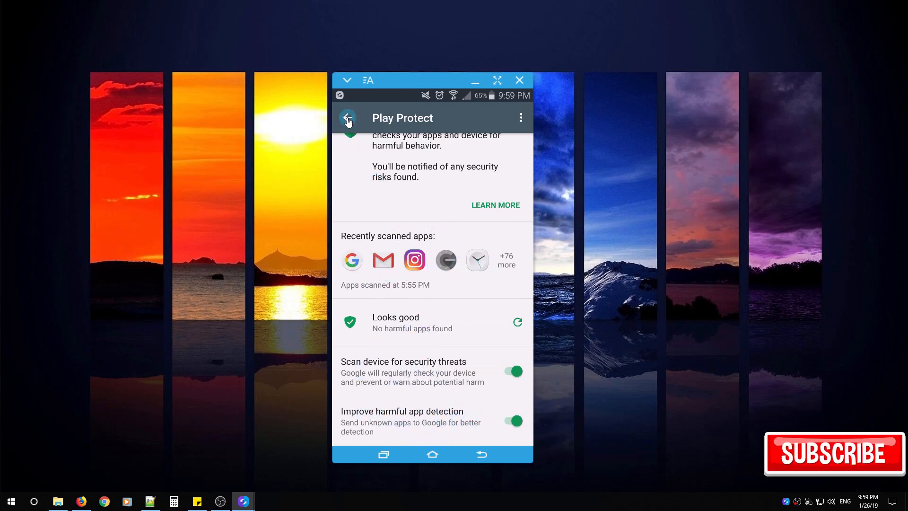
click(348, 118)
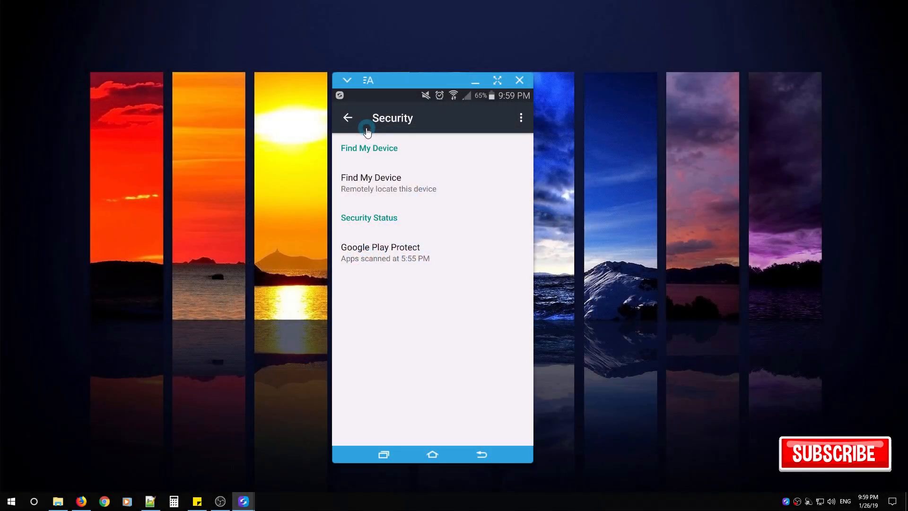
- Back out to main Settings and open Lock screen under Device
click(348, 118)
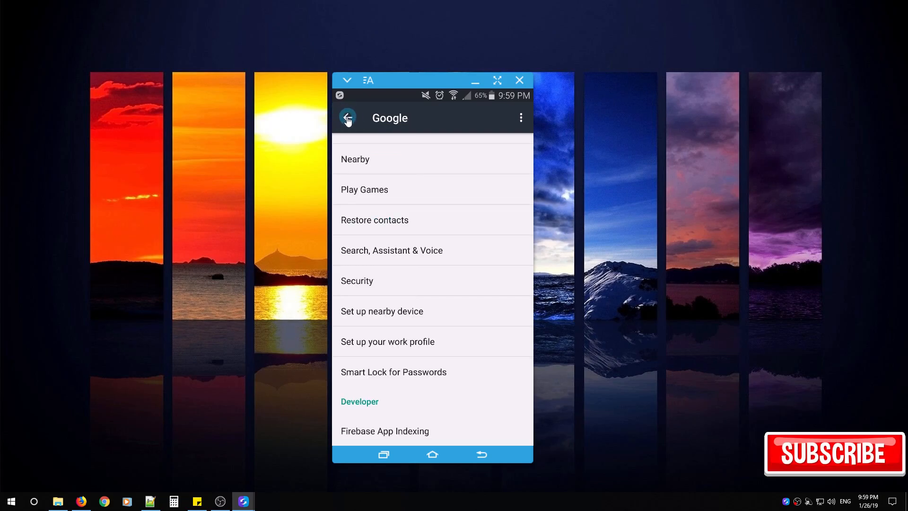
click(348, 118)
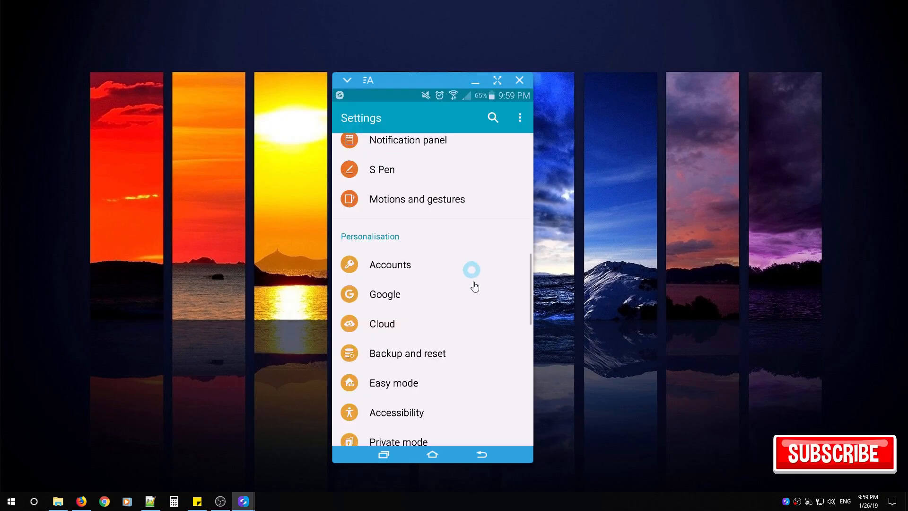
scroll(down, 3)
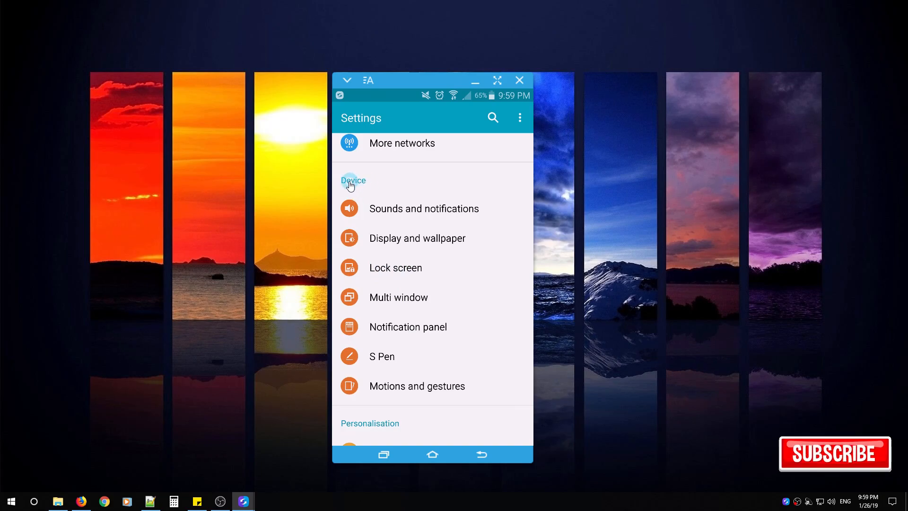
mouse_move(382, 273)
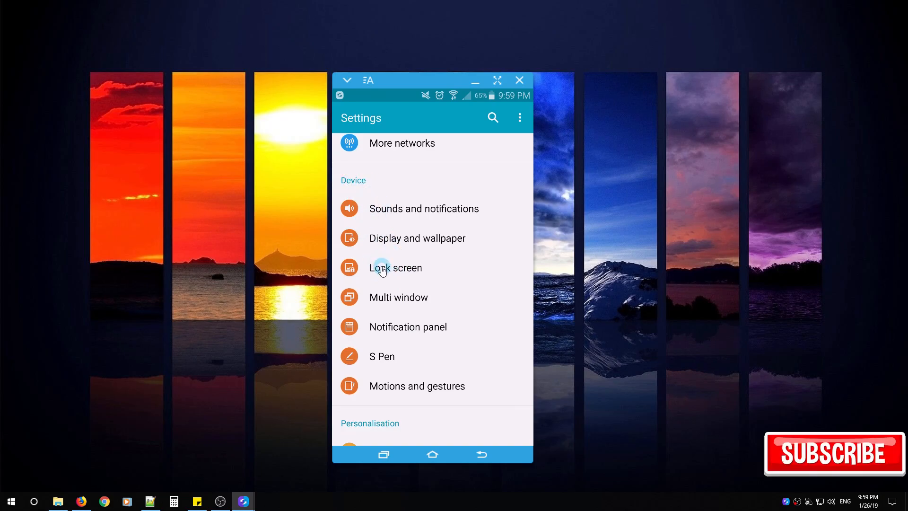
click(396, 268)
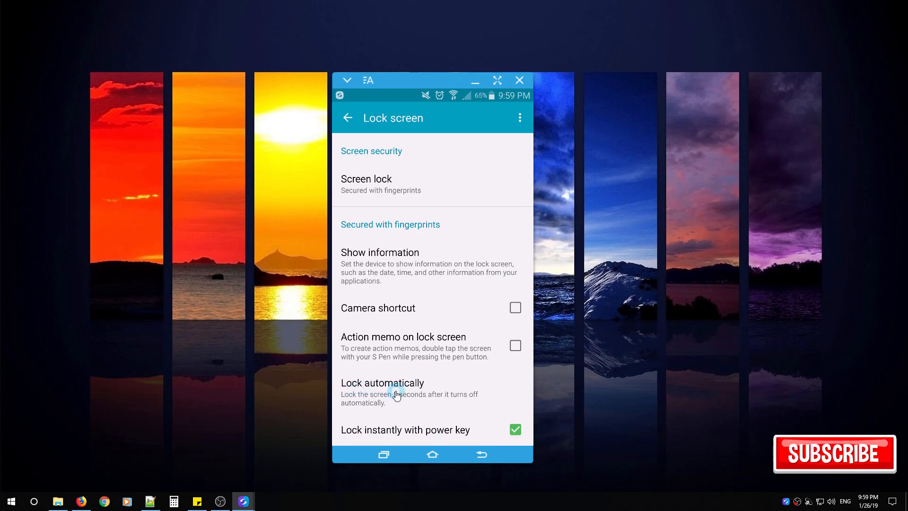
click(396, 390)
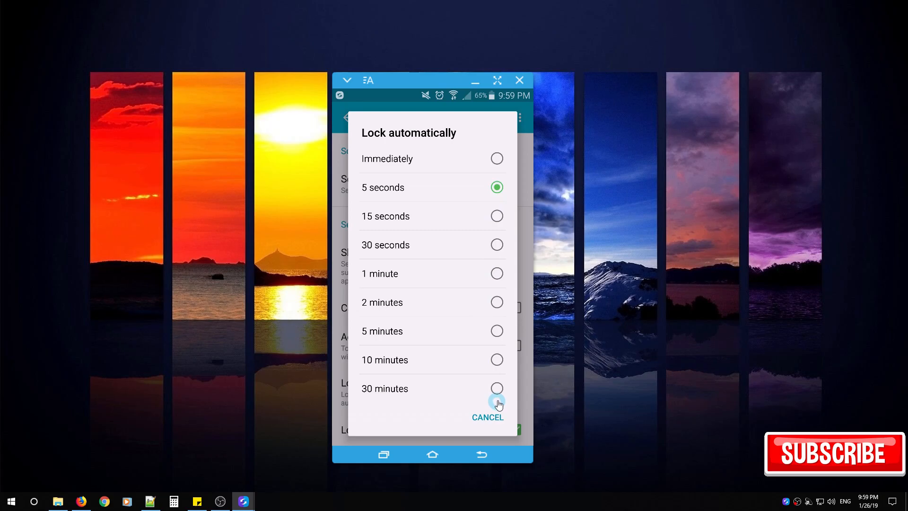
mouse_move(392, 216)
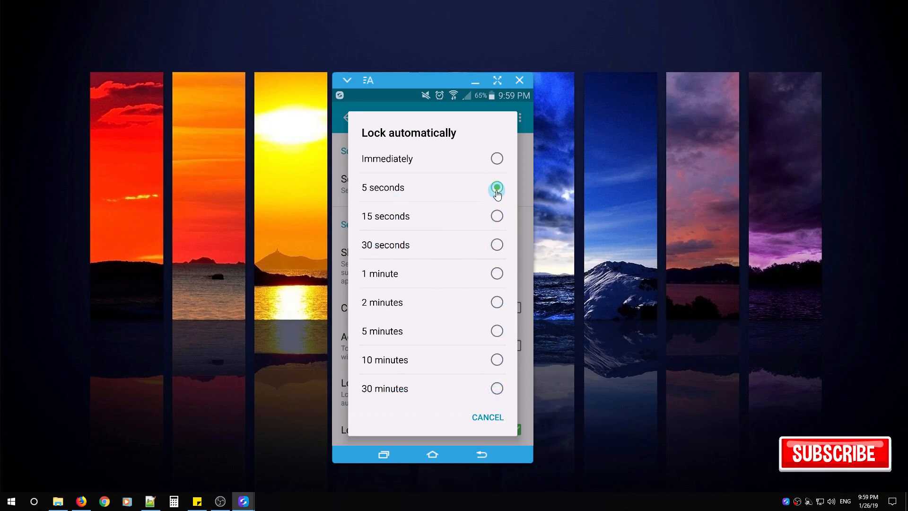
click(496, 187)
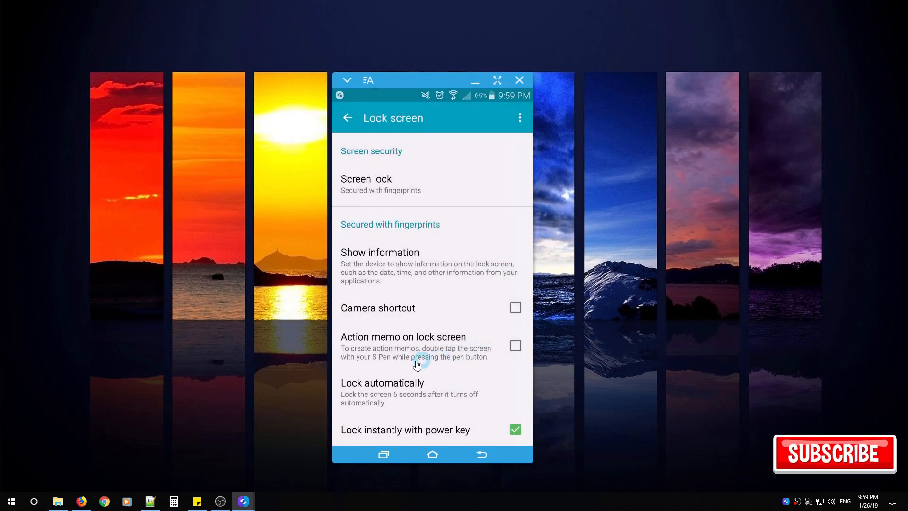
mouse_move(358, 436)
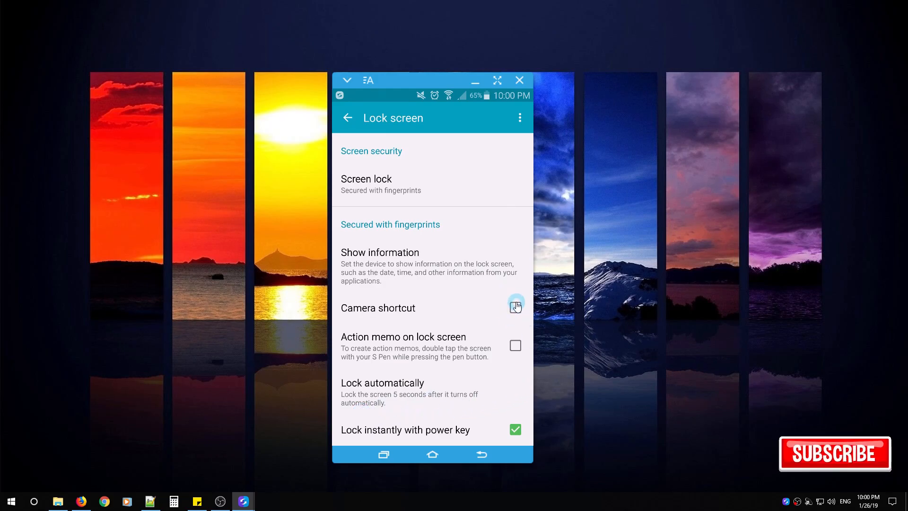
click(516, 307)
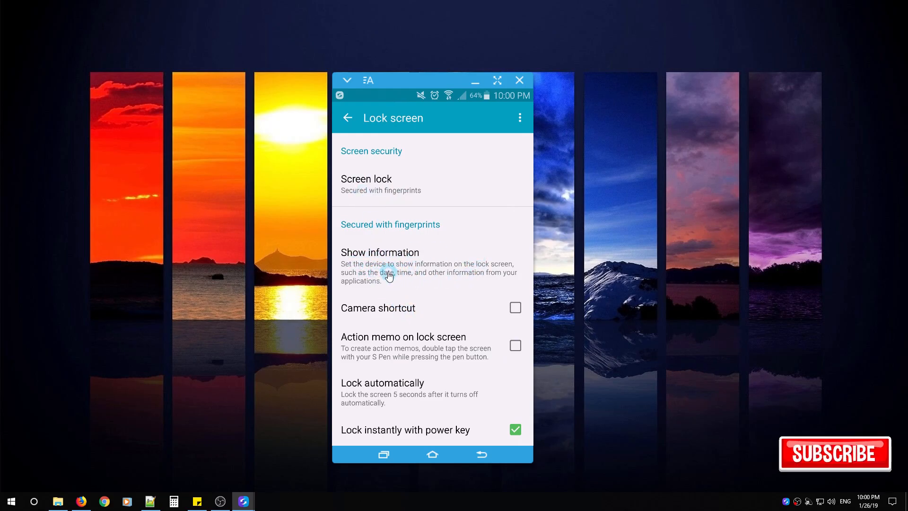
mouse_move(386, 269)
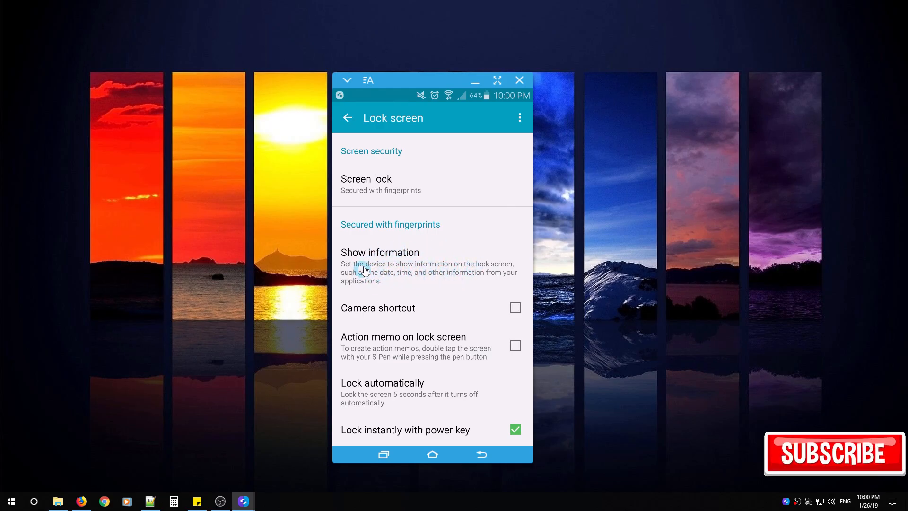
mouse_move(397, 274)
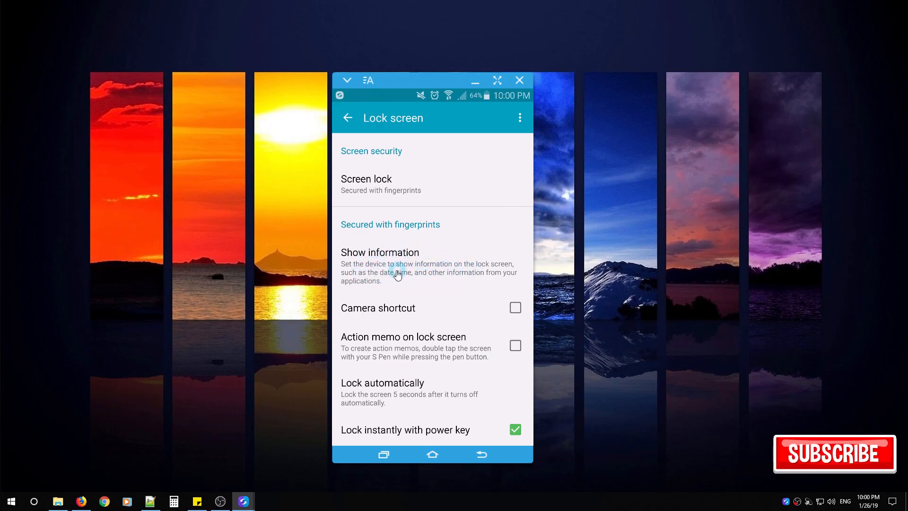
- Open Google > Search, Assistant & Voice > Voice > Voice Match, with Unlock off
click(348, 117)
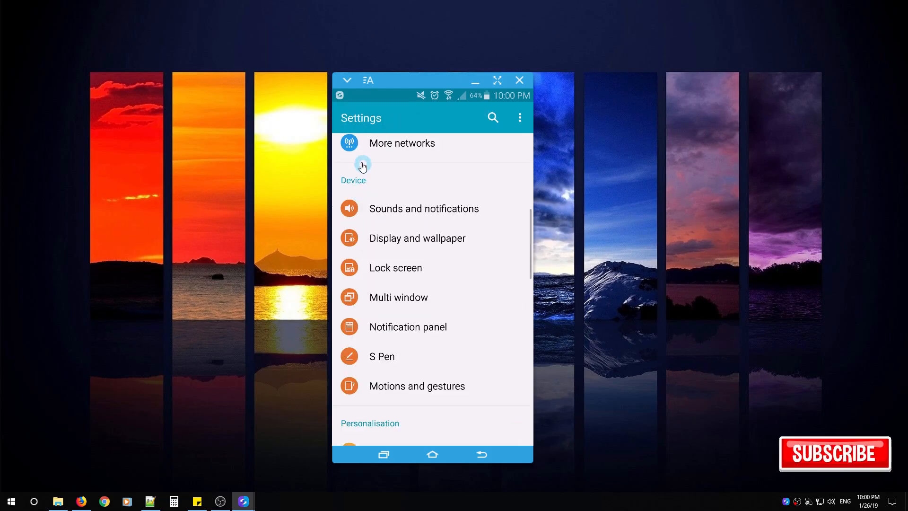
mouse_move(465, 188)
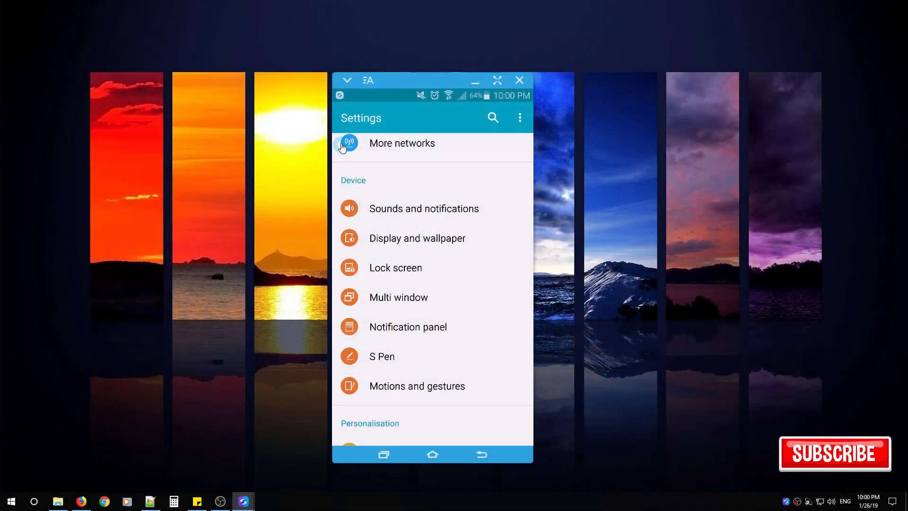
scroll(down, 3)
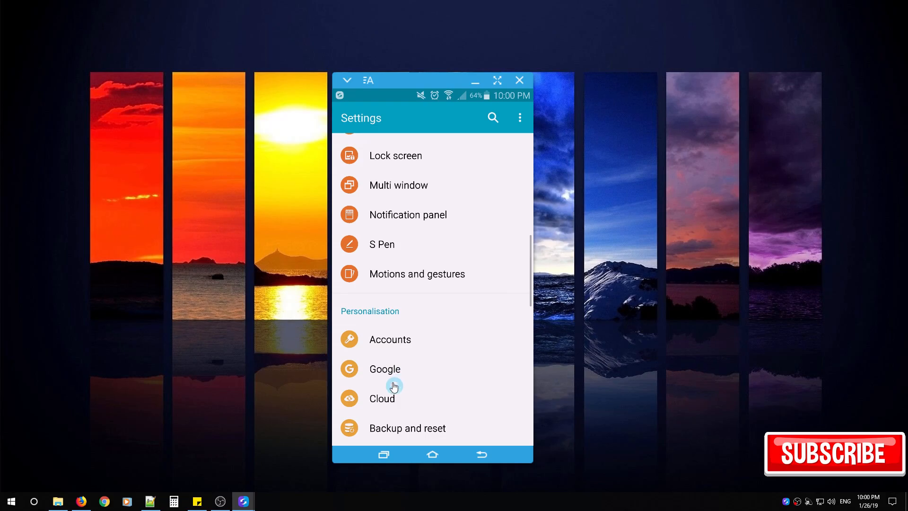
click(385, 369)
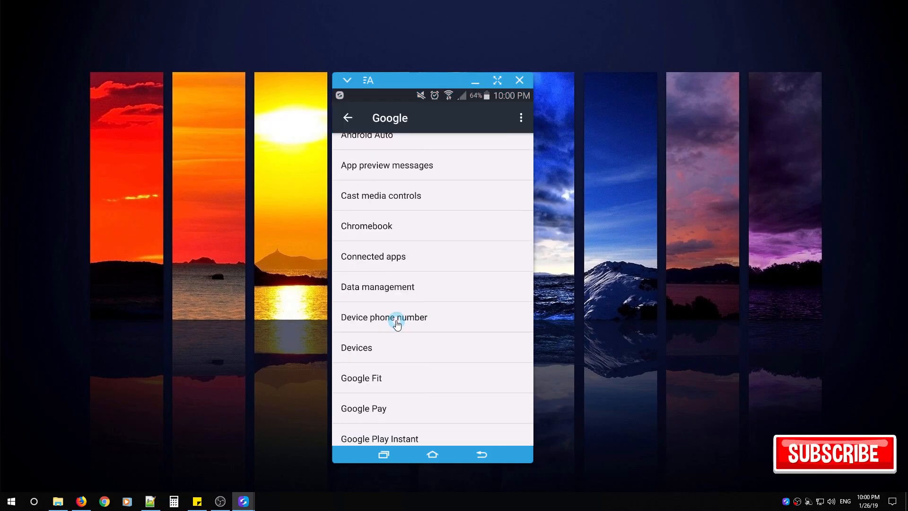
scroll(down, 3)
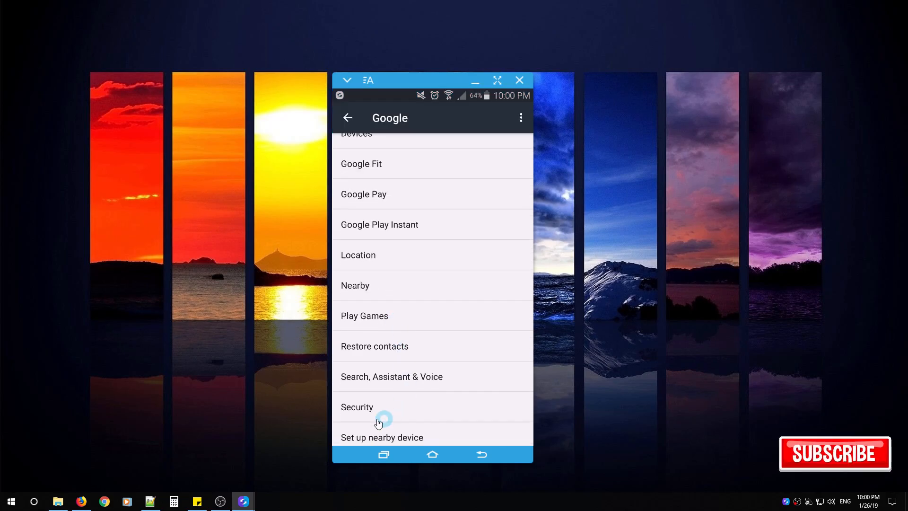
mouse_move(399, 385)
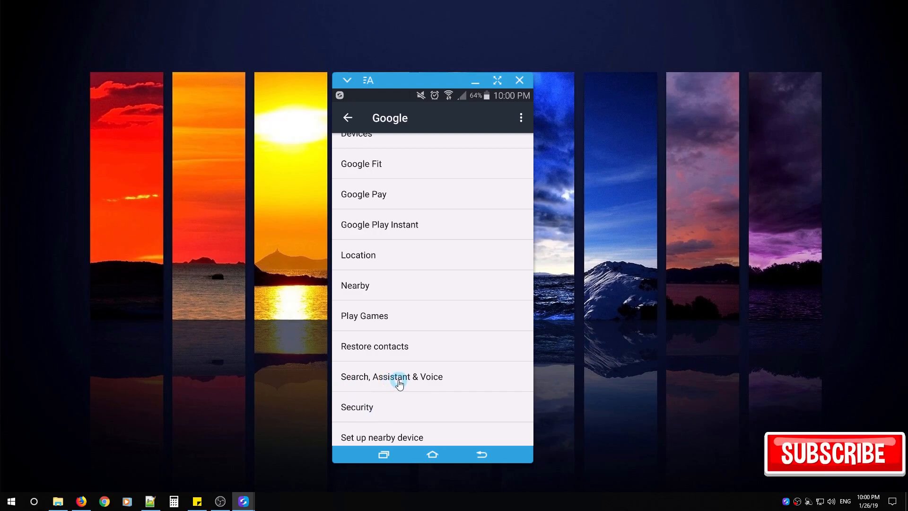
click(399, 384)
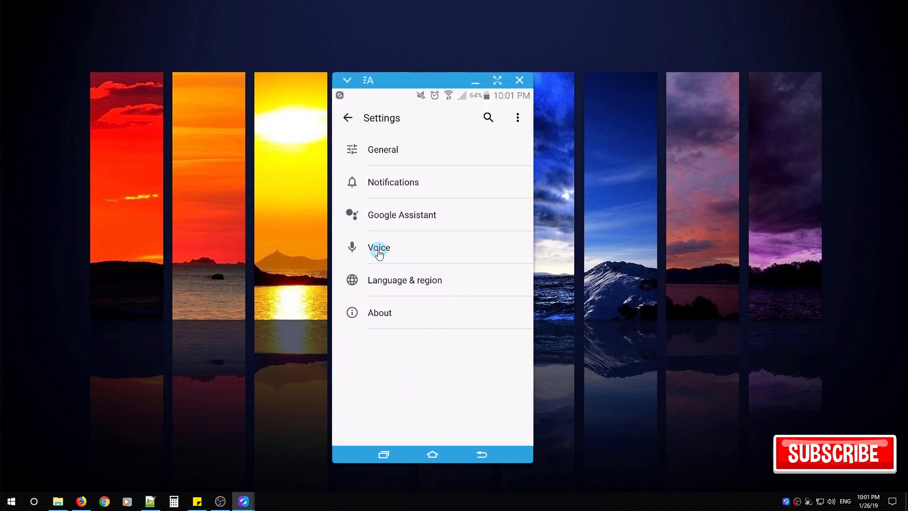
click(379, 250)
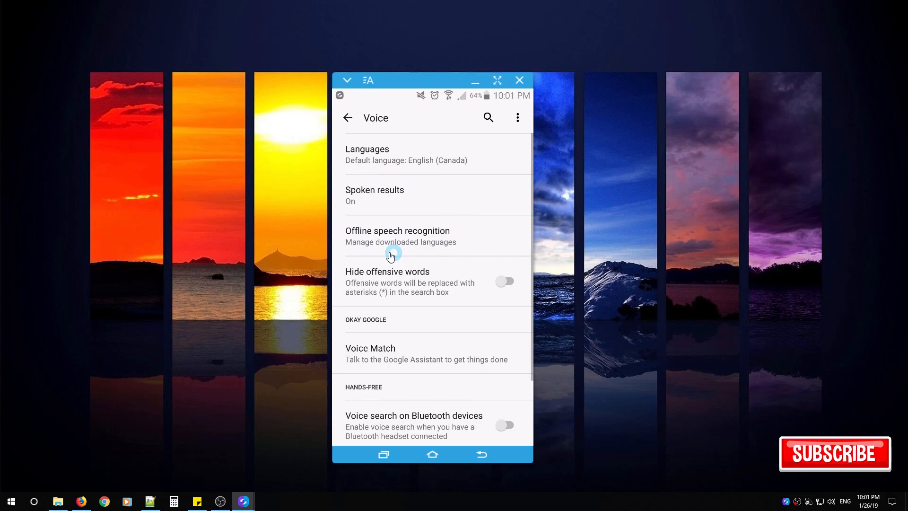
scroll(down, 3)
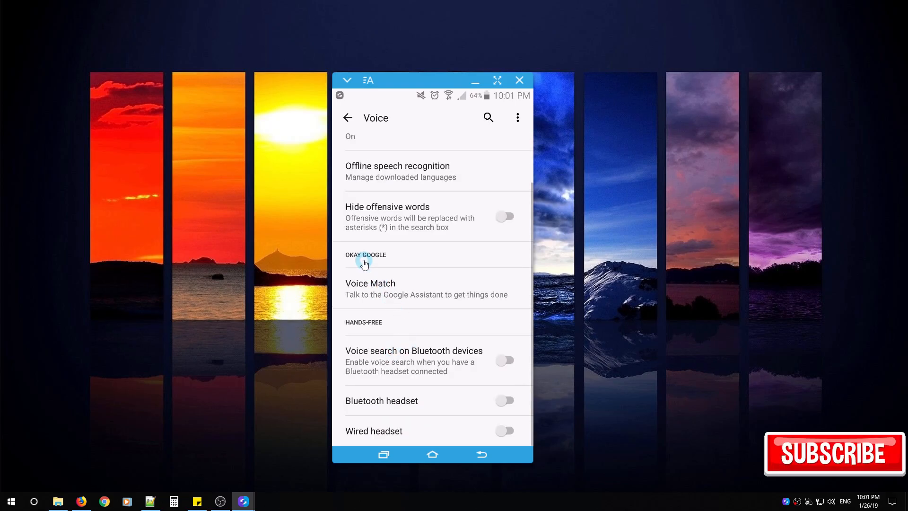
mouse_move(383, 293)
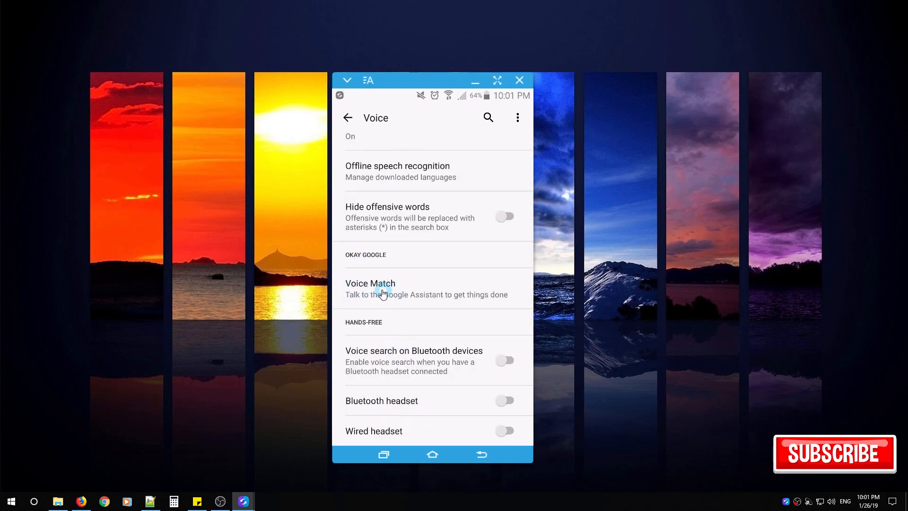
click(383, 288)
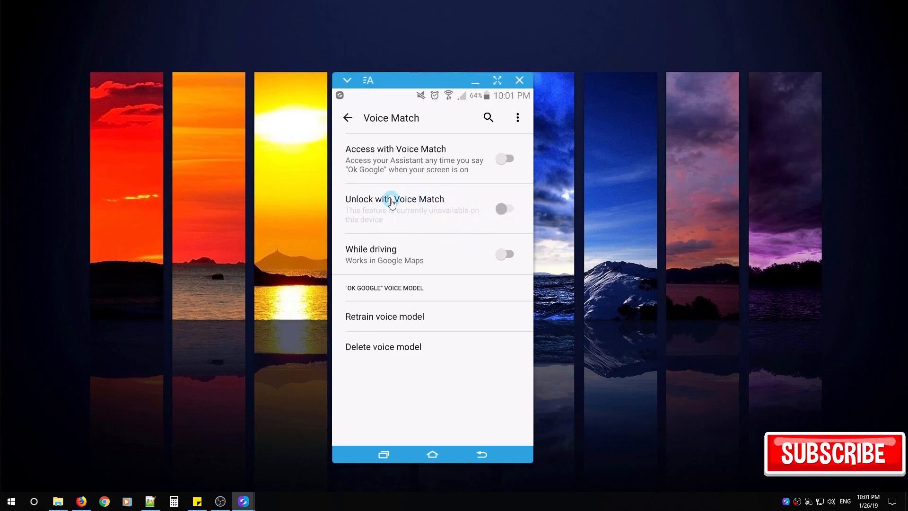
mouse_move(465, 211)
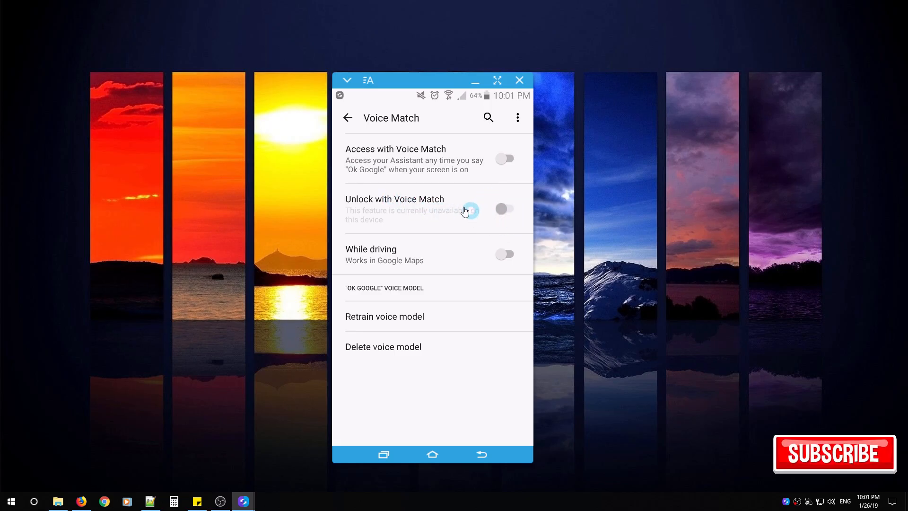
mouse_move(423, 219)
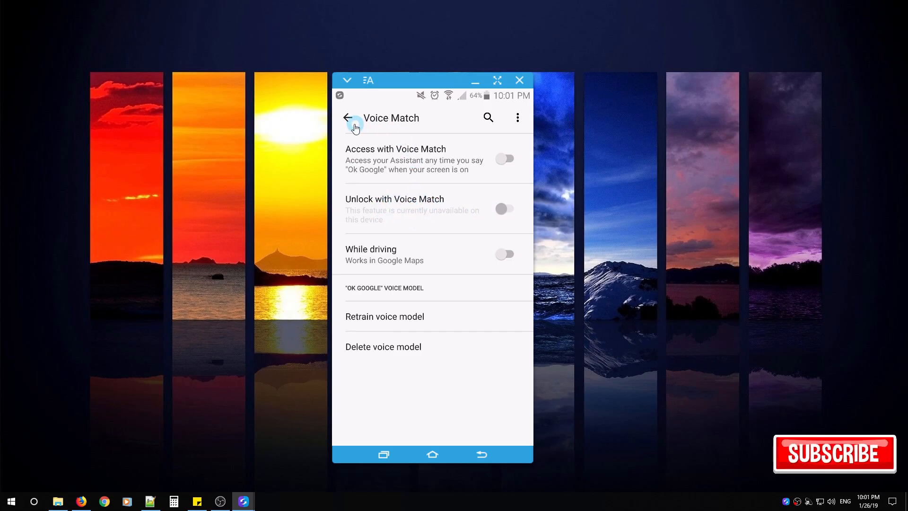
- Leave Voice Match and open Sounds and notifications in the phone's Settings
click(348, 119)
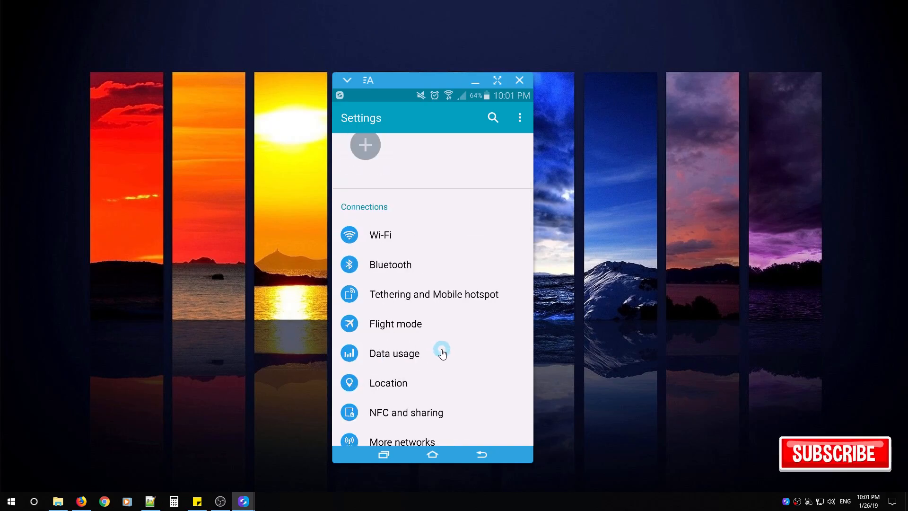
scroll(down, 3)
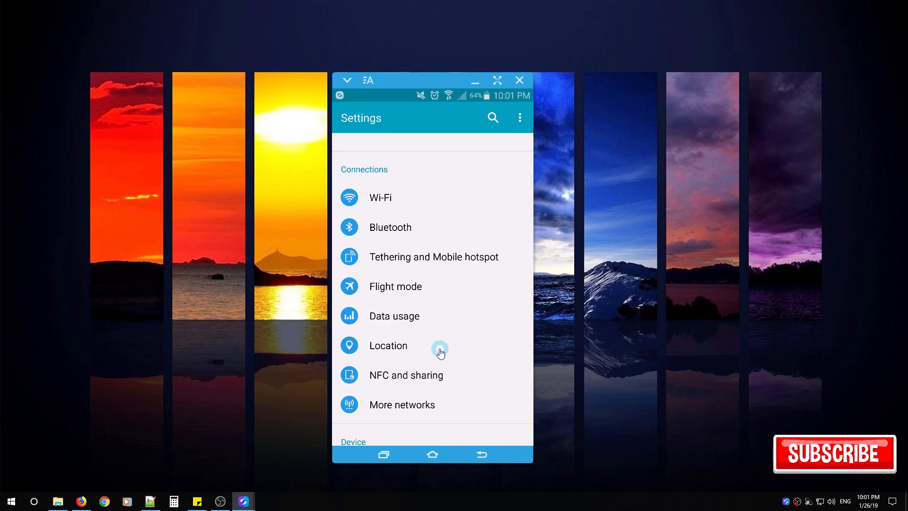
scroll(down, 3)
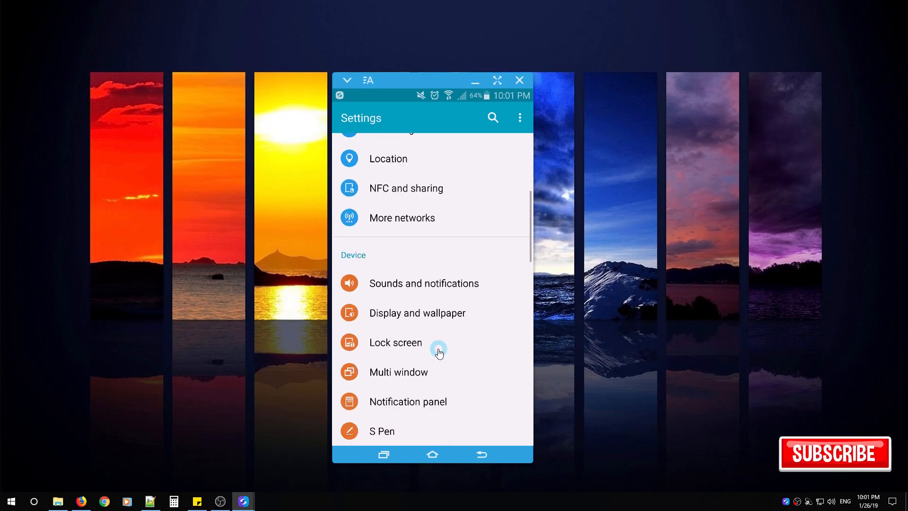
mouse_move(433, 345)
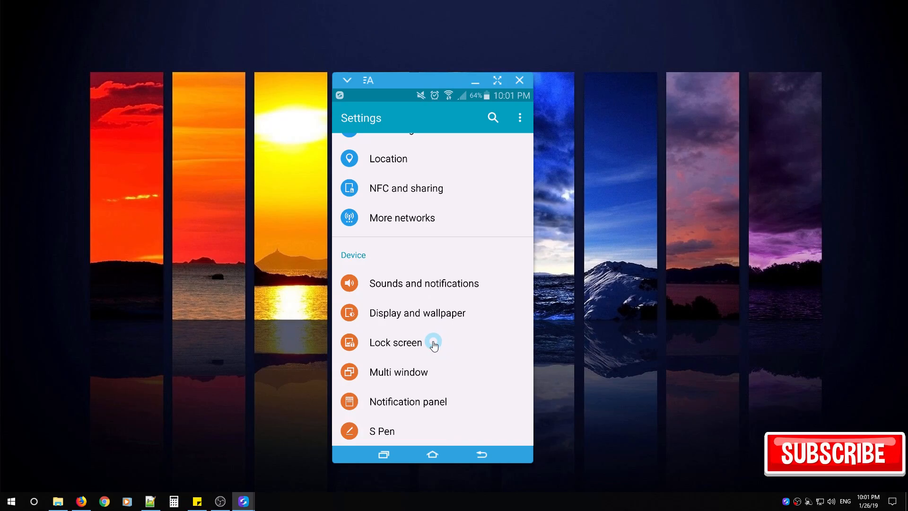
scroll(down, 3)
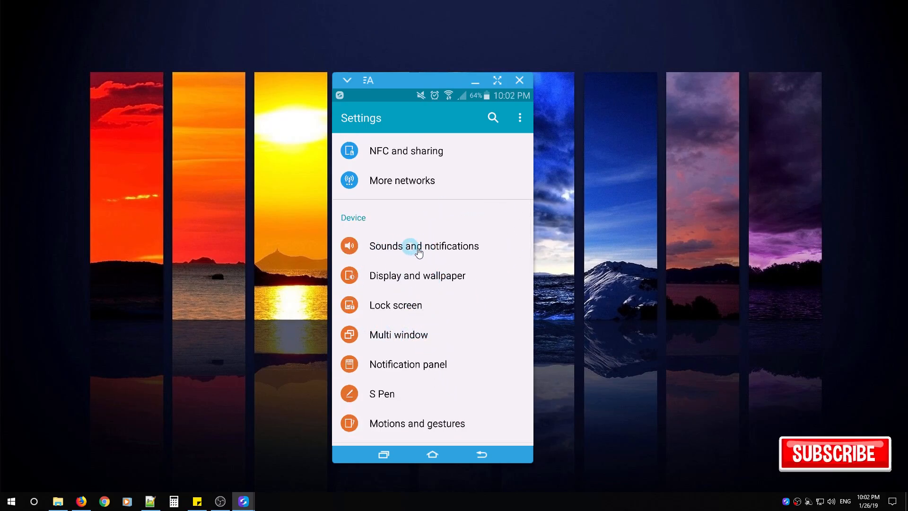
click(424, 246)
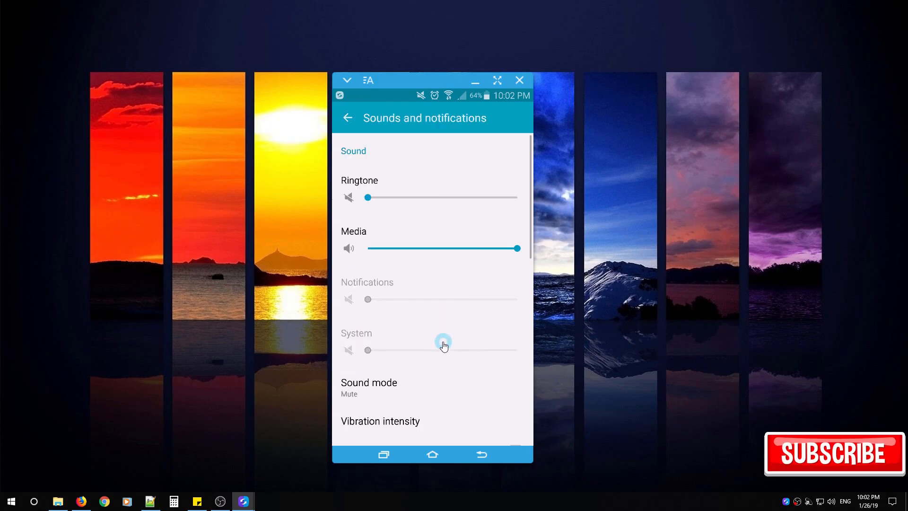
- Set Notifications on lock screen to Hide content
scroll(down, 3)
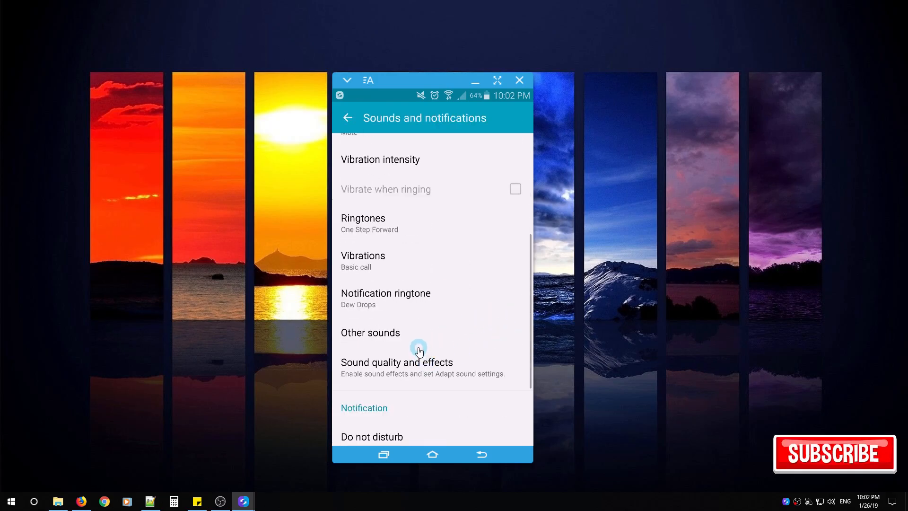
scroll(down, 3)
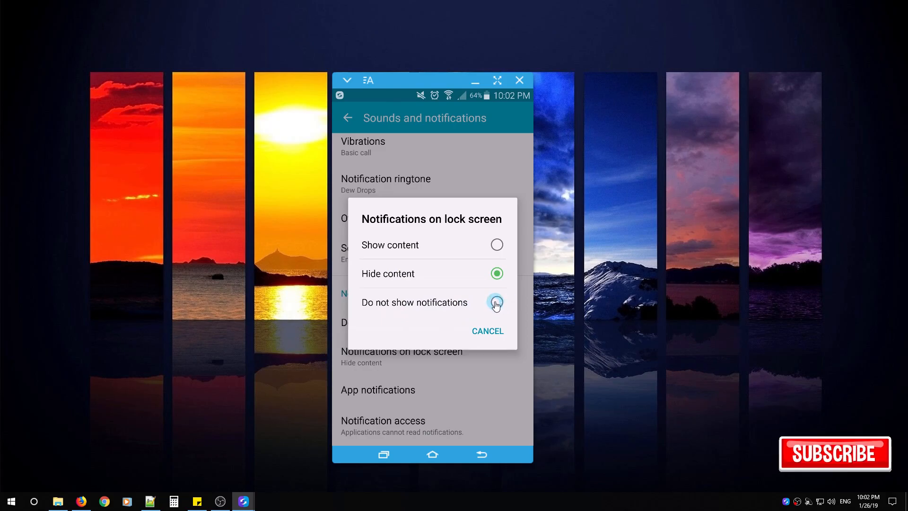
click(497, 273)
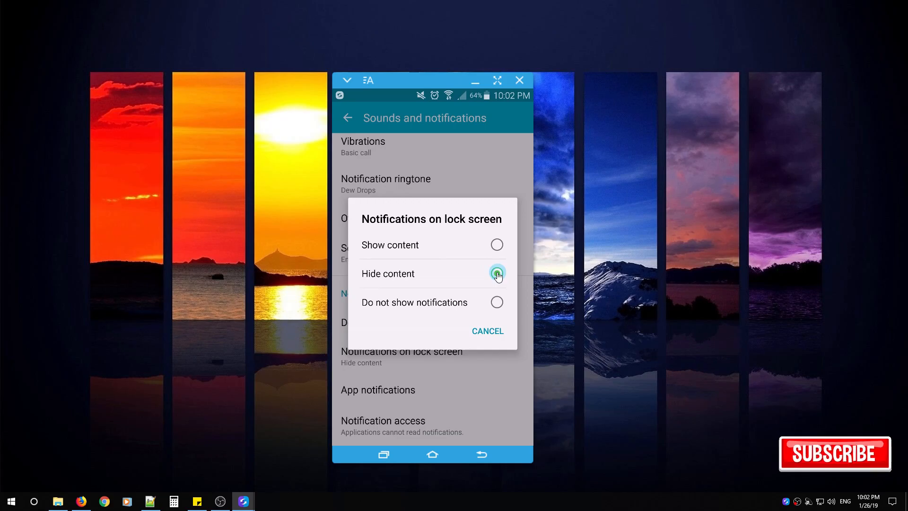
click(496, 274)
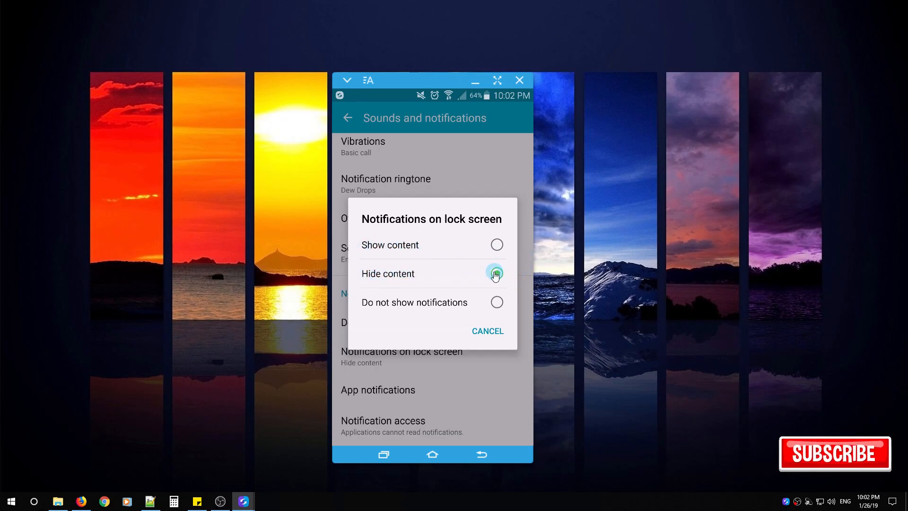
click(497, 273)
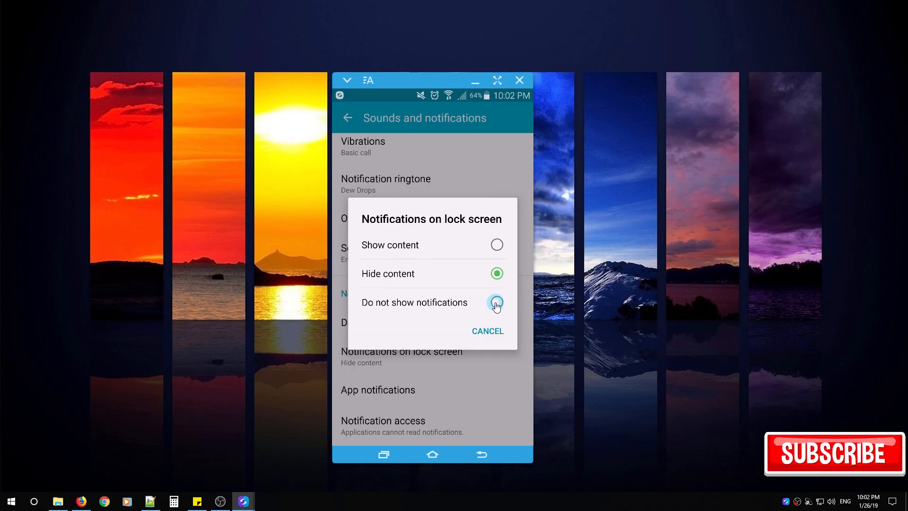
click(488, 331)
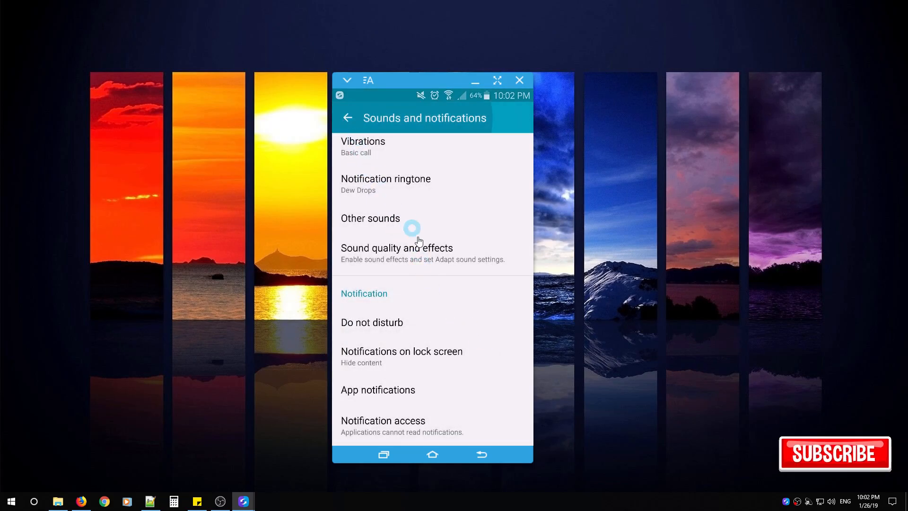
- Leave Sounds and notifications and reopen main Settings from the notification shade's gear
click(348, 117)
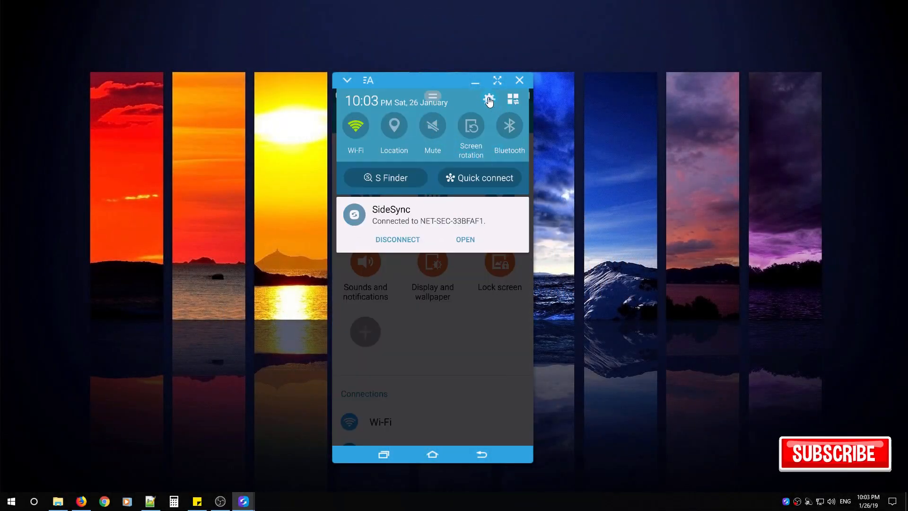
click(490, 100)
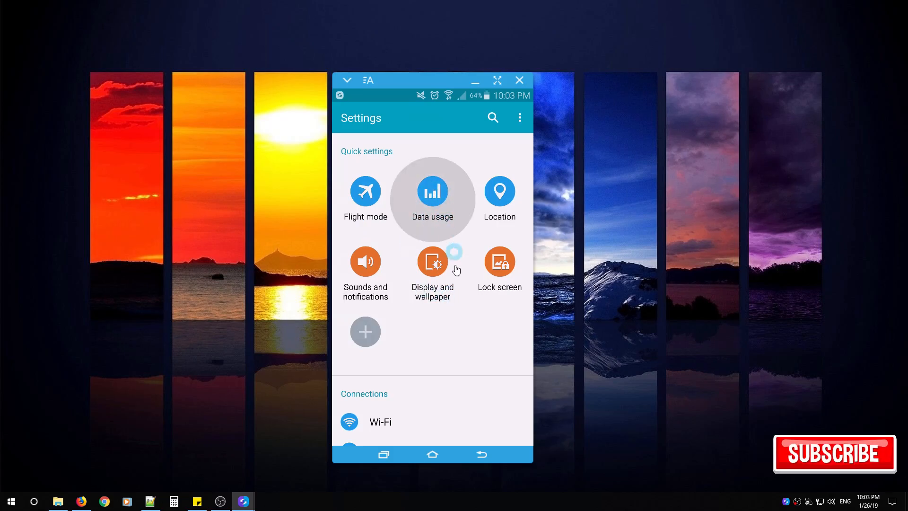
- In Data usage, set the mobile data limit to 9.9 GB and warning to 9.0 GB
click(433, 191)
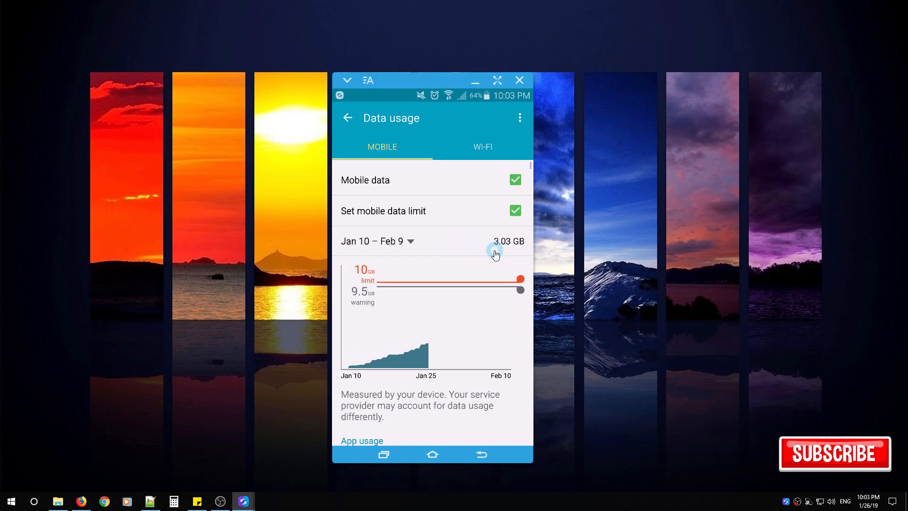
click(392, 241)
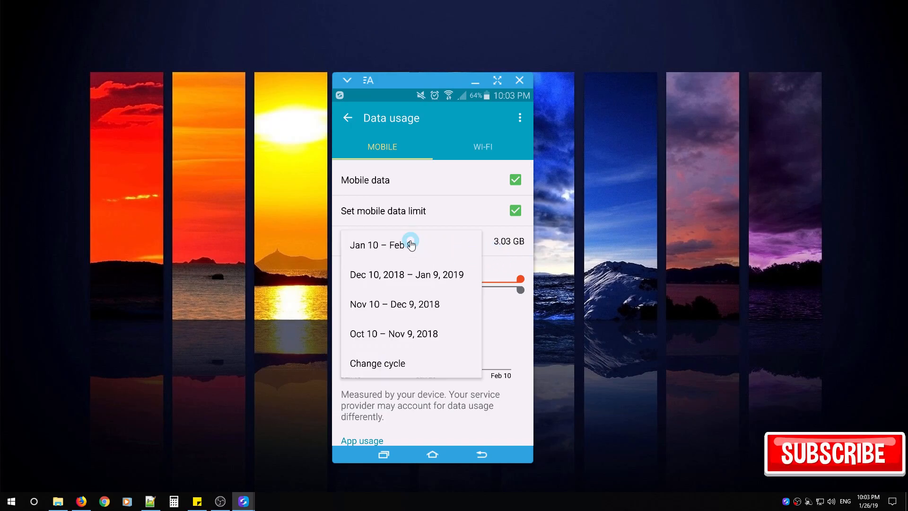
mouse_move(395, 365)
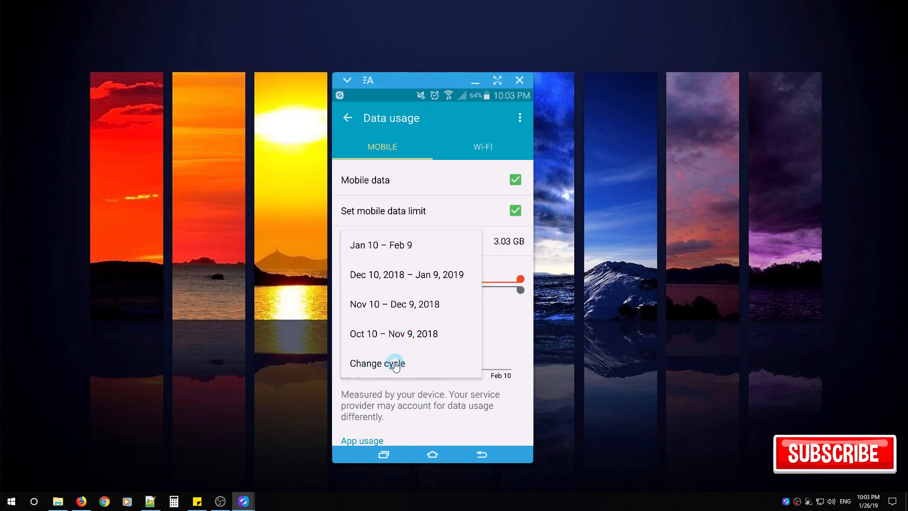
mouse_move(382, 268)
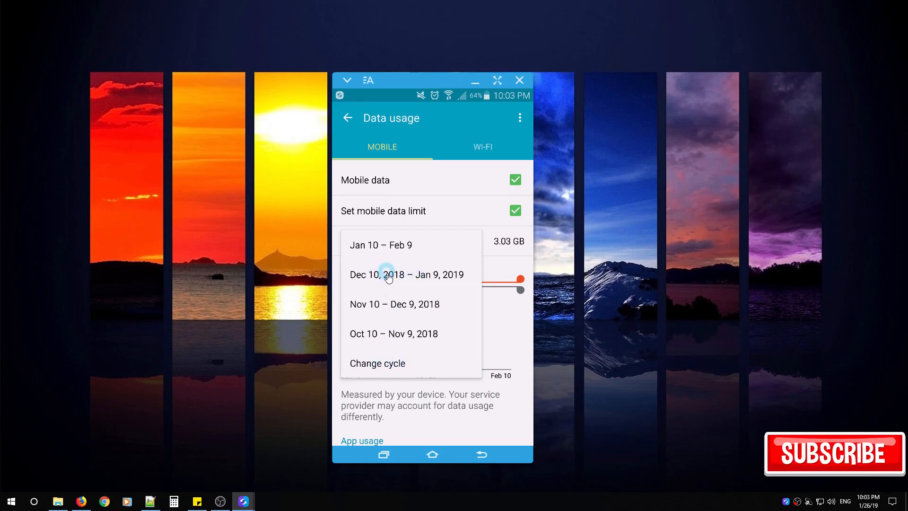
mouse_move(377, 368)
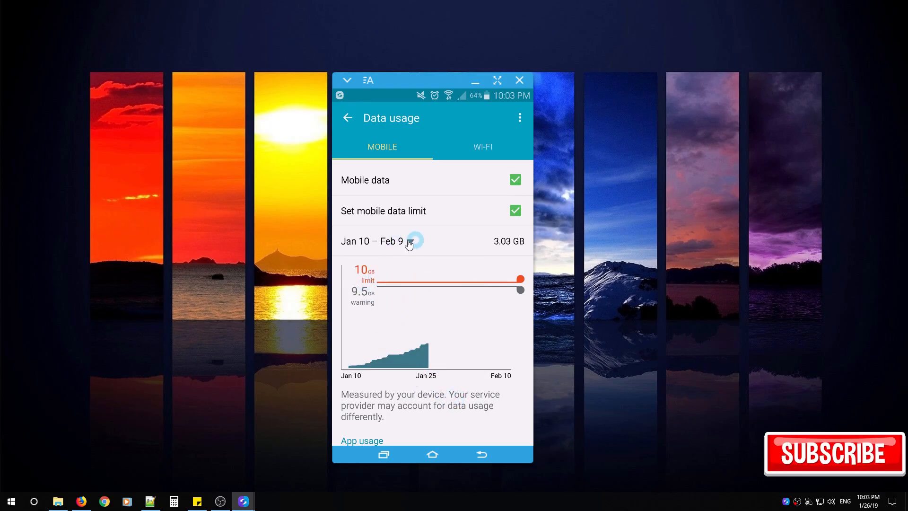
mouse_move(368, 215)
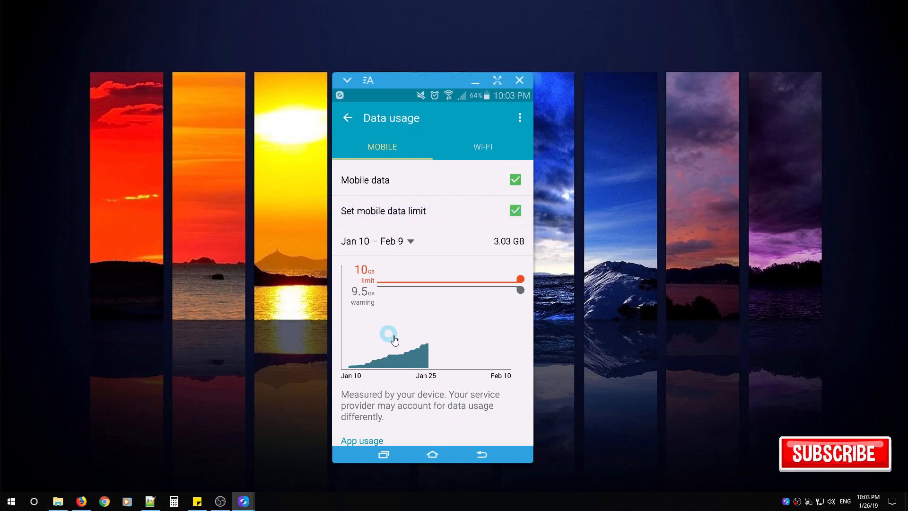
scroll(down, 3)
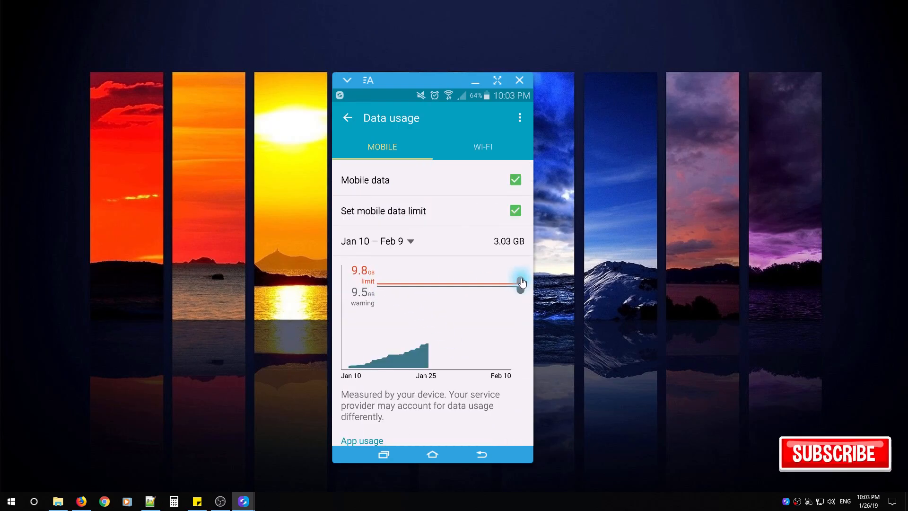
drag(519, 284, 520, 278)
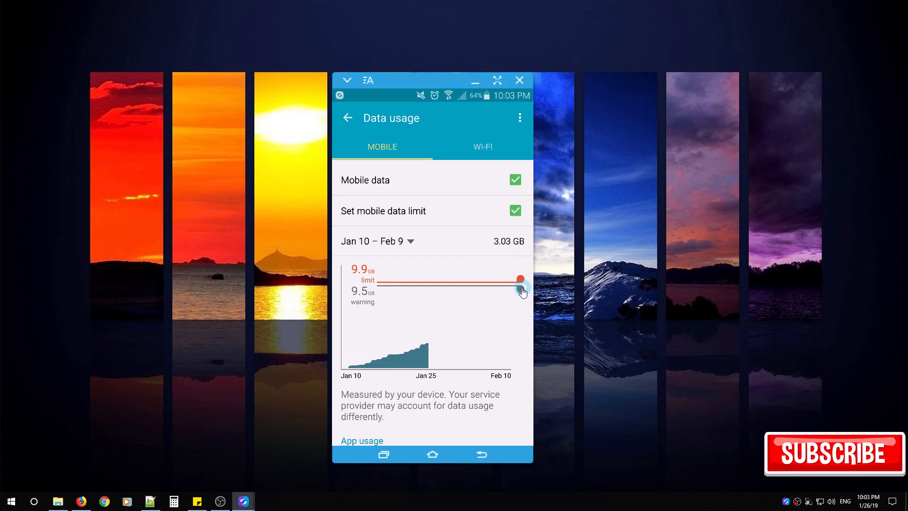
drag(519, 292, 519, 297)
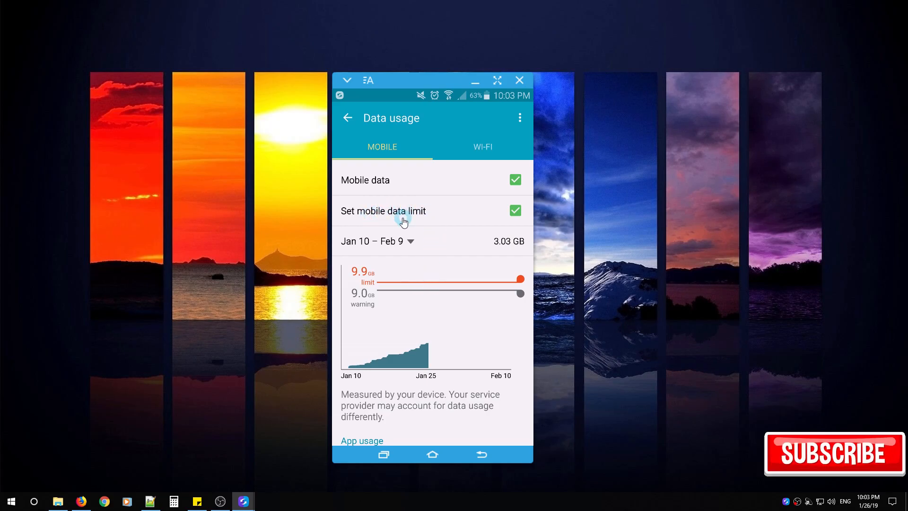
mouse_move(410, 261)
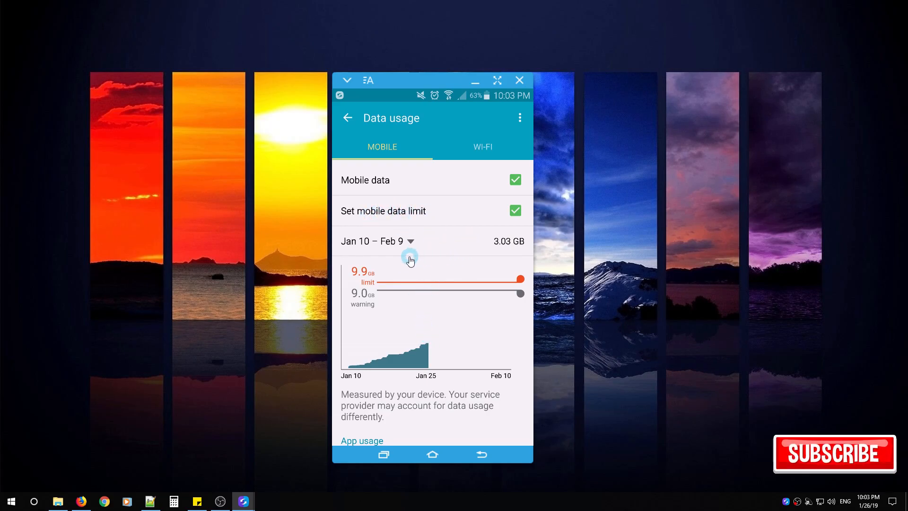
mouse_move(518, 119)
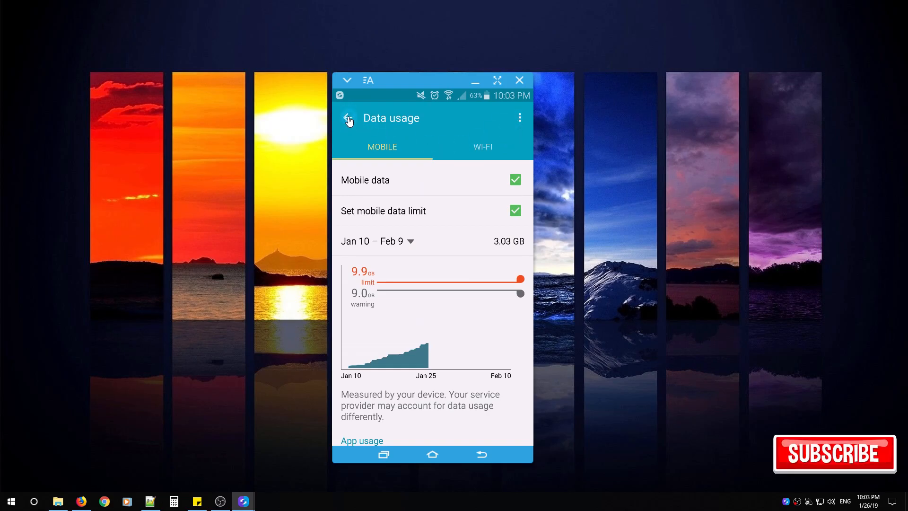
click(349, 120)
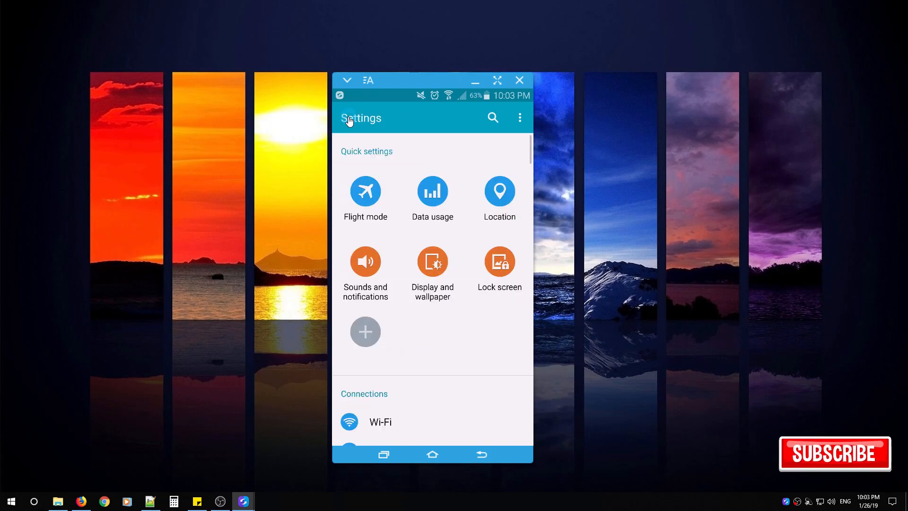